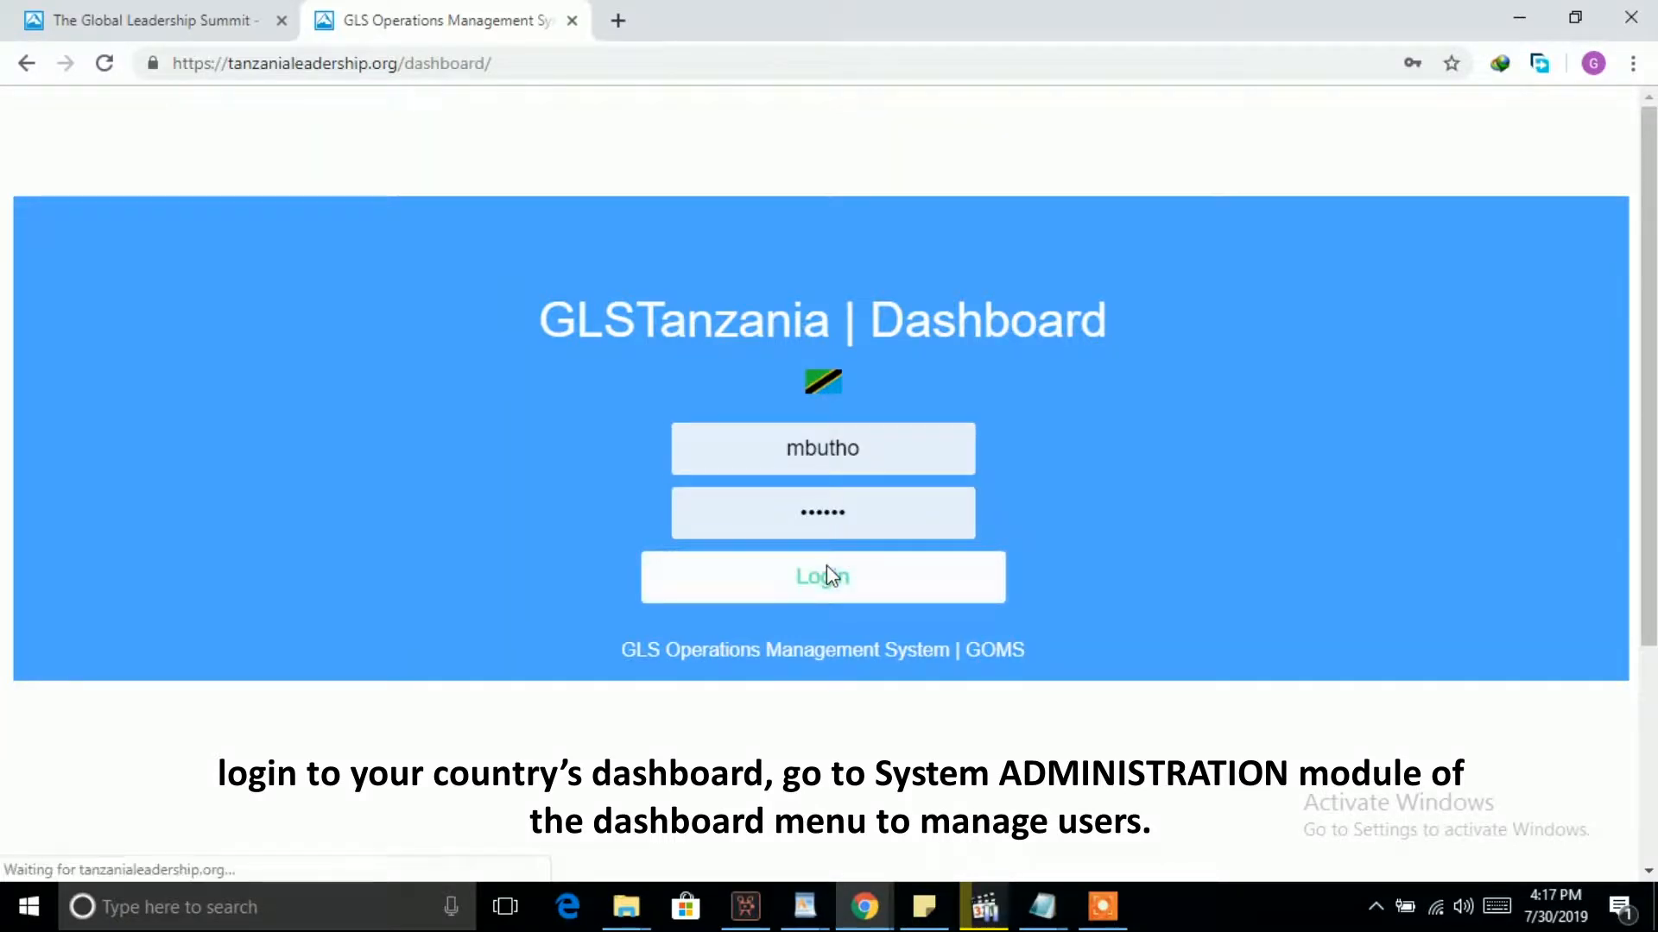
Step: Log in and reach the Manage Users list under System Administration, browsing the existing accounts
left_click(822, 577)
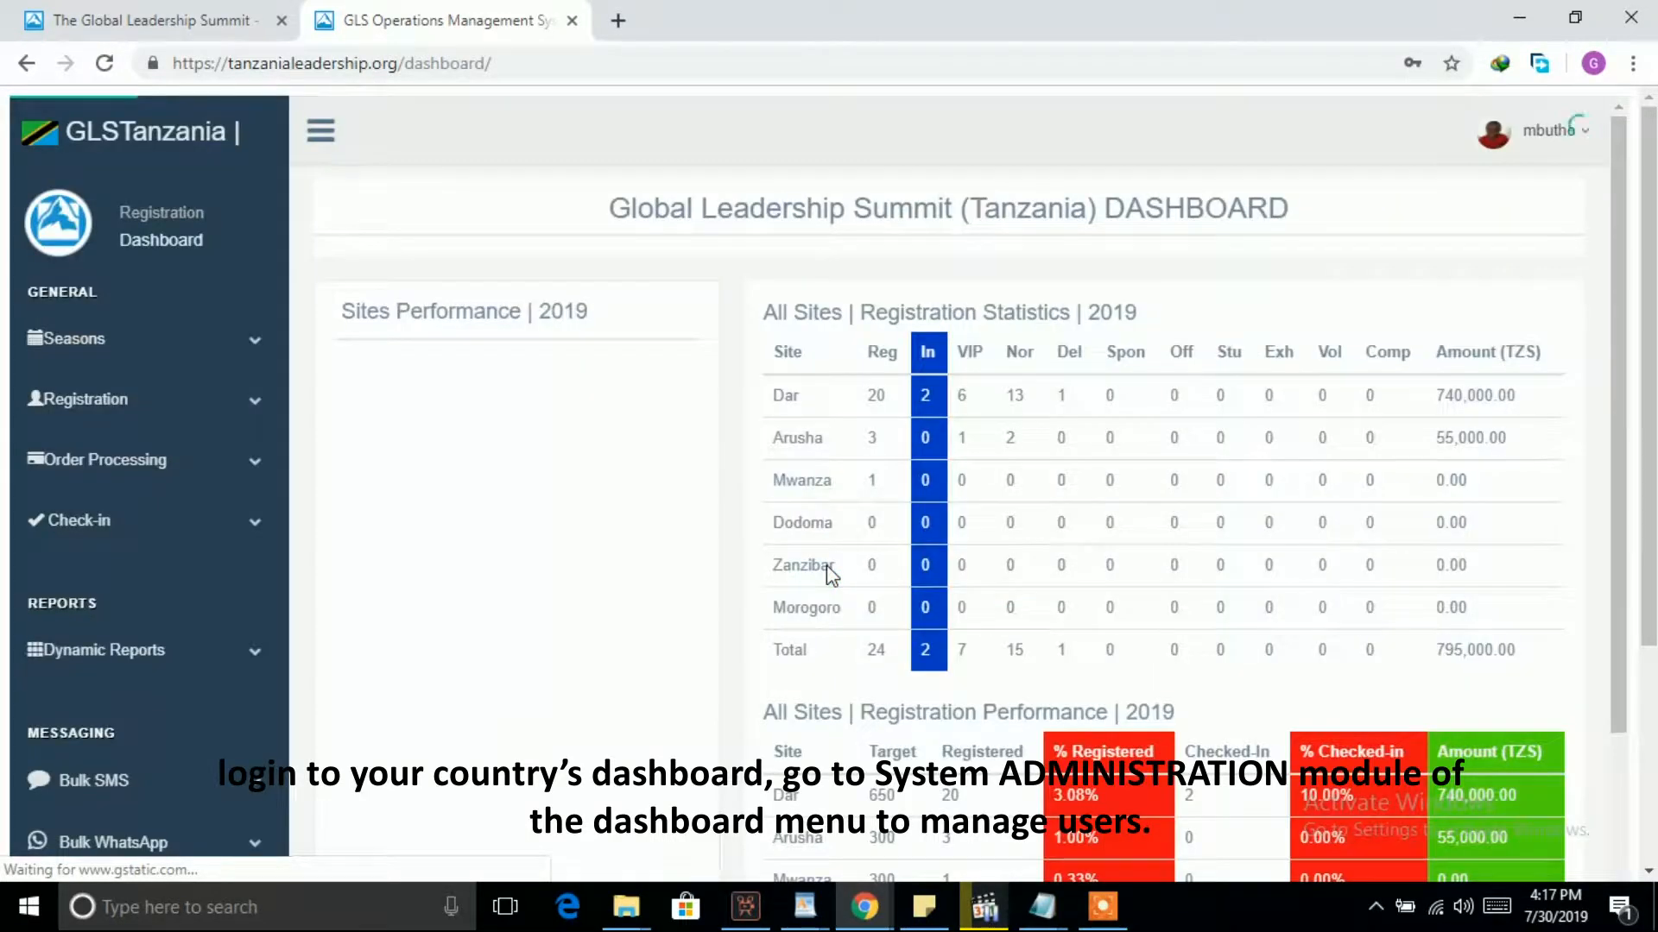
scroll("down", 3)
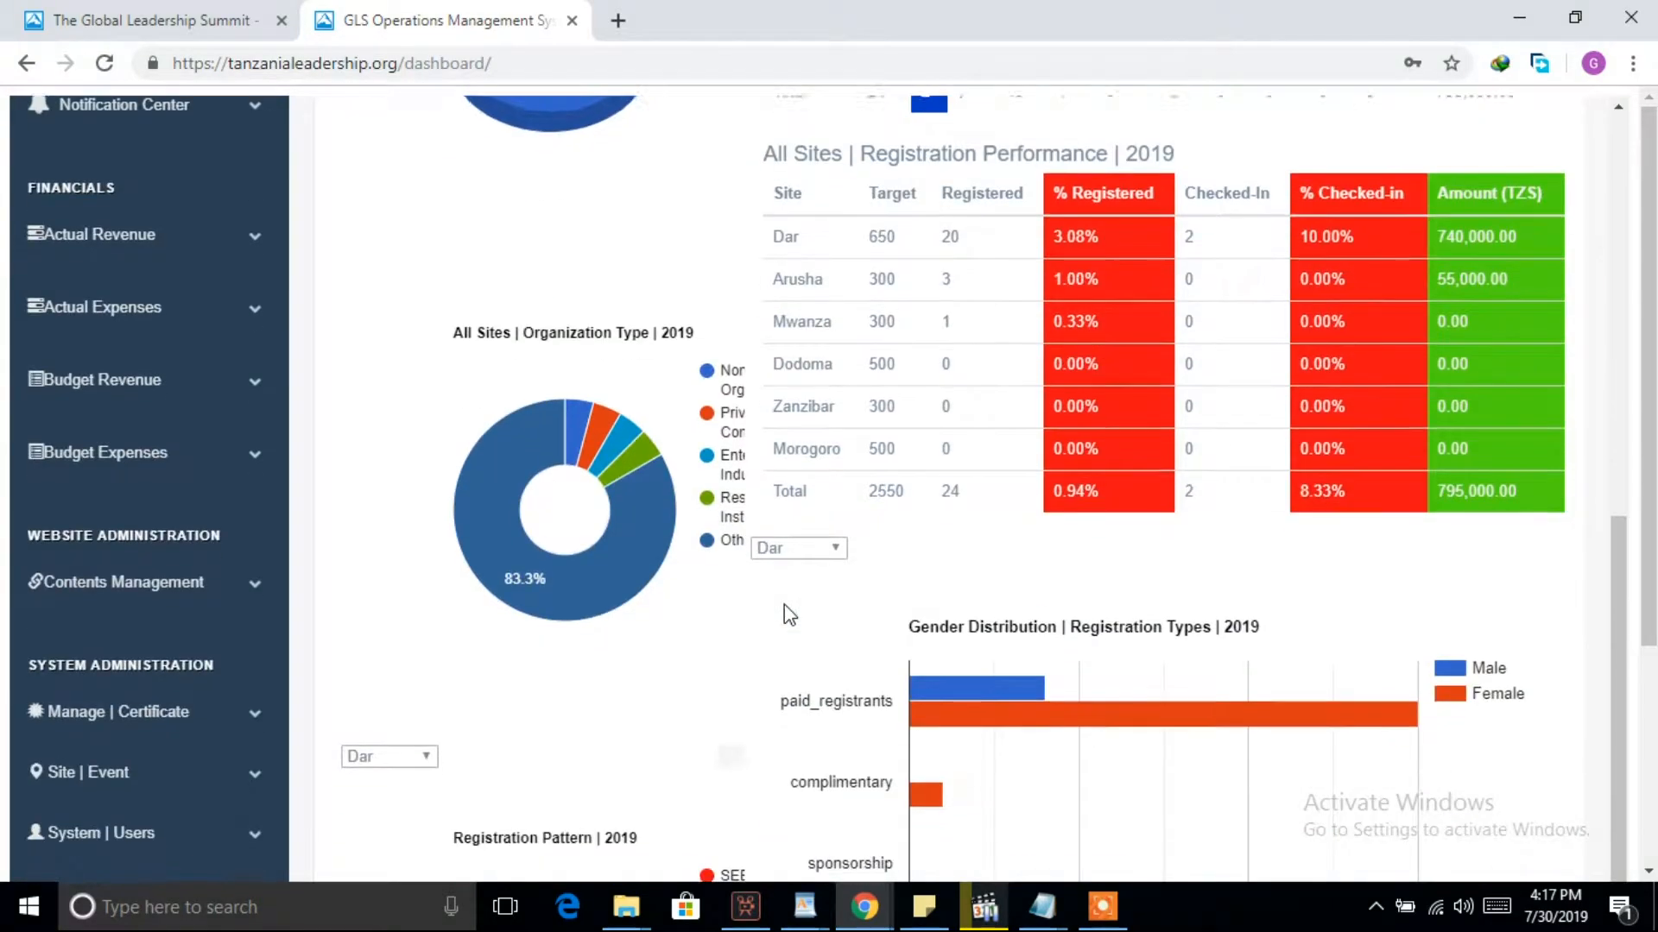
scroll("down", 3)
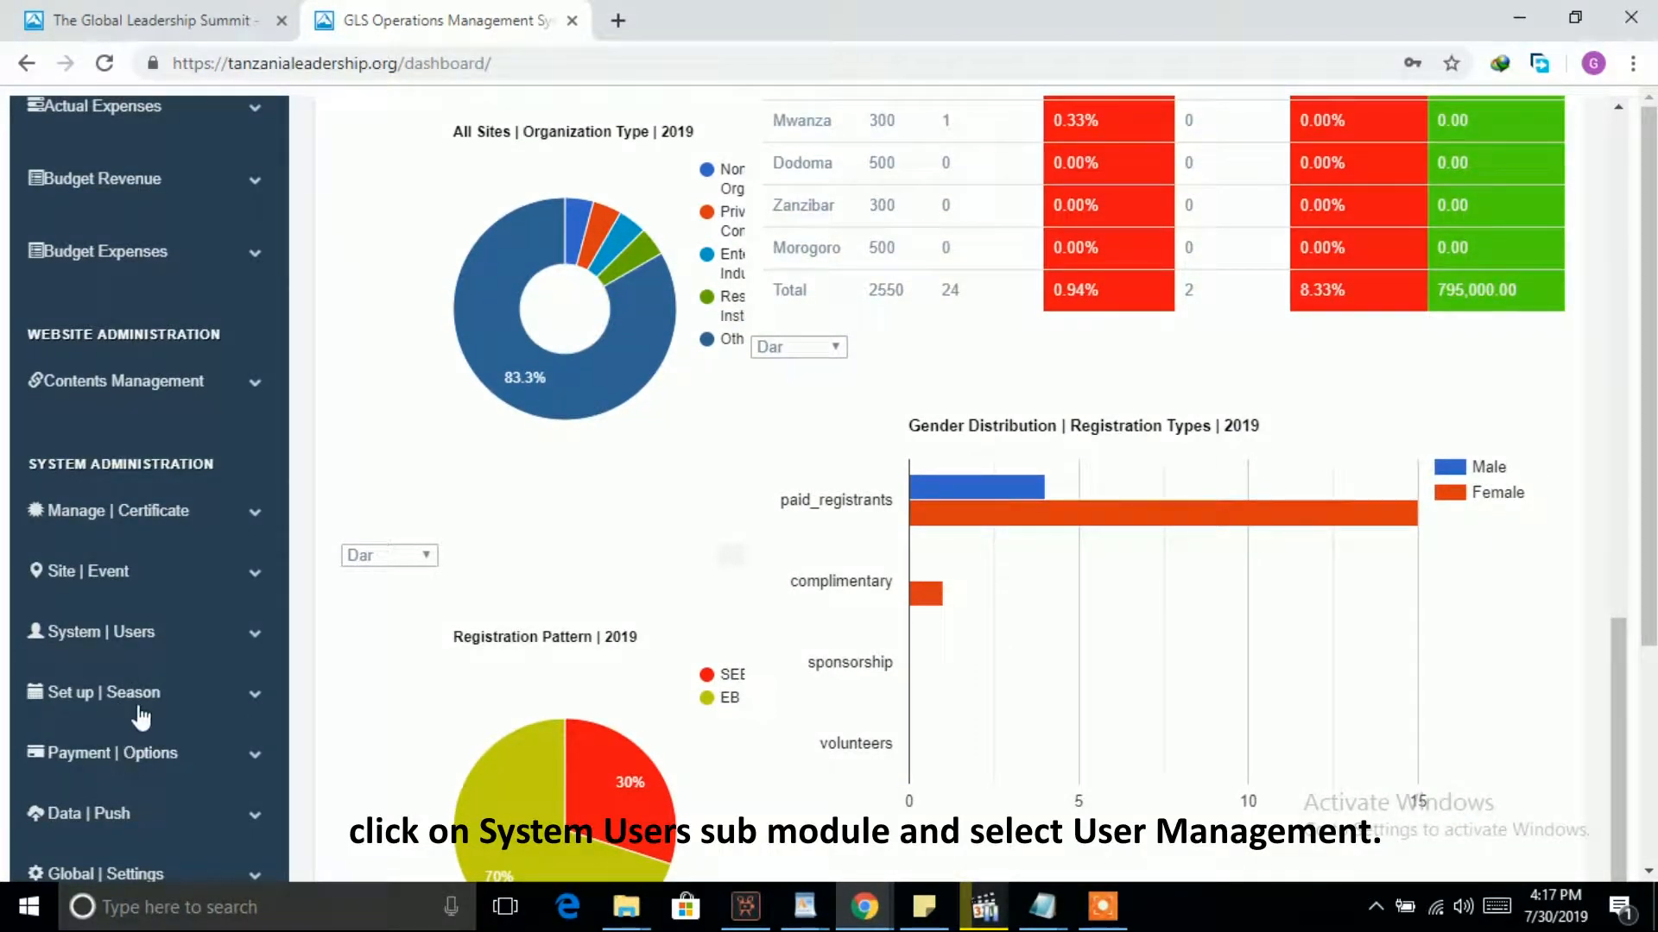
left_click(105, 632)
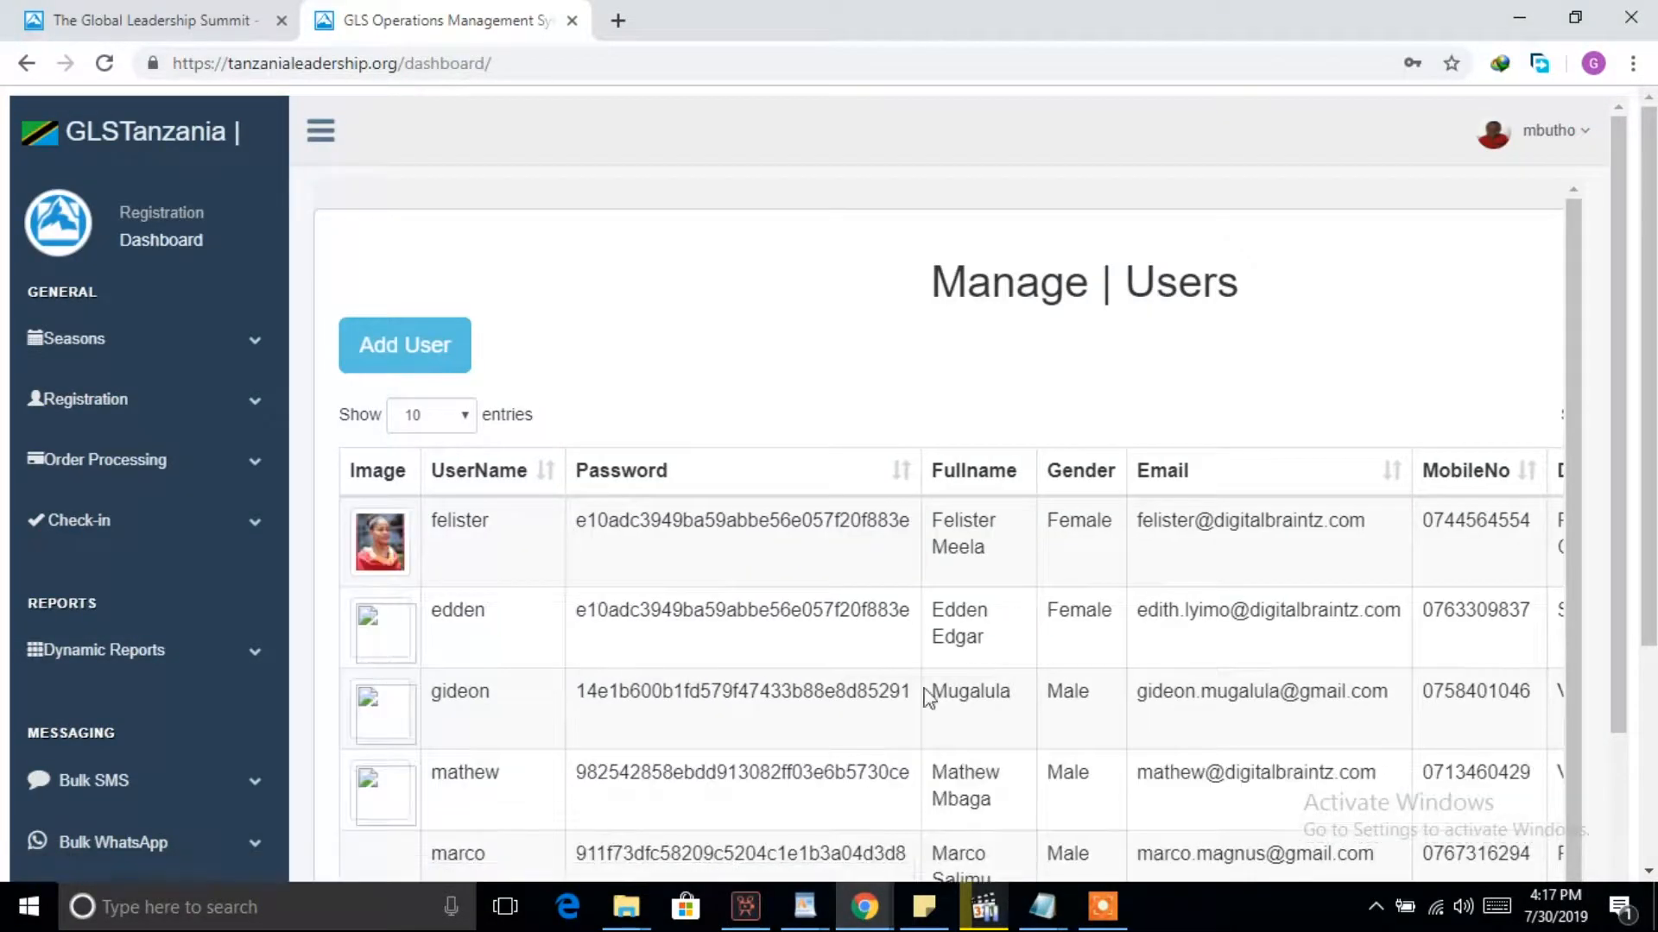
scroll("down", 3)
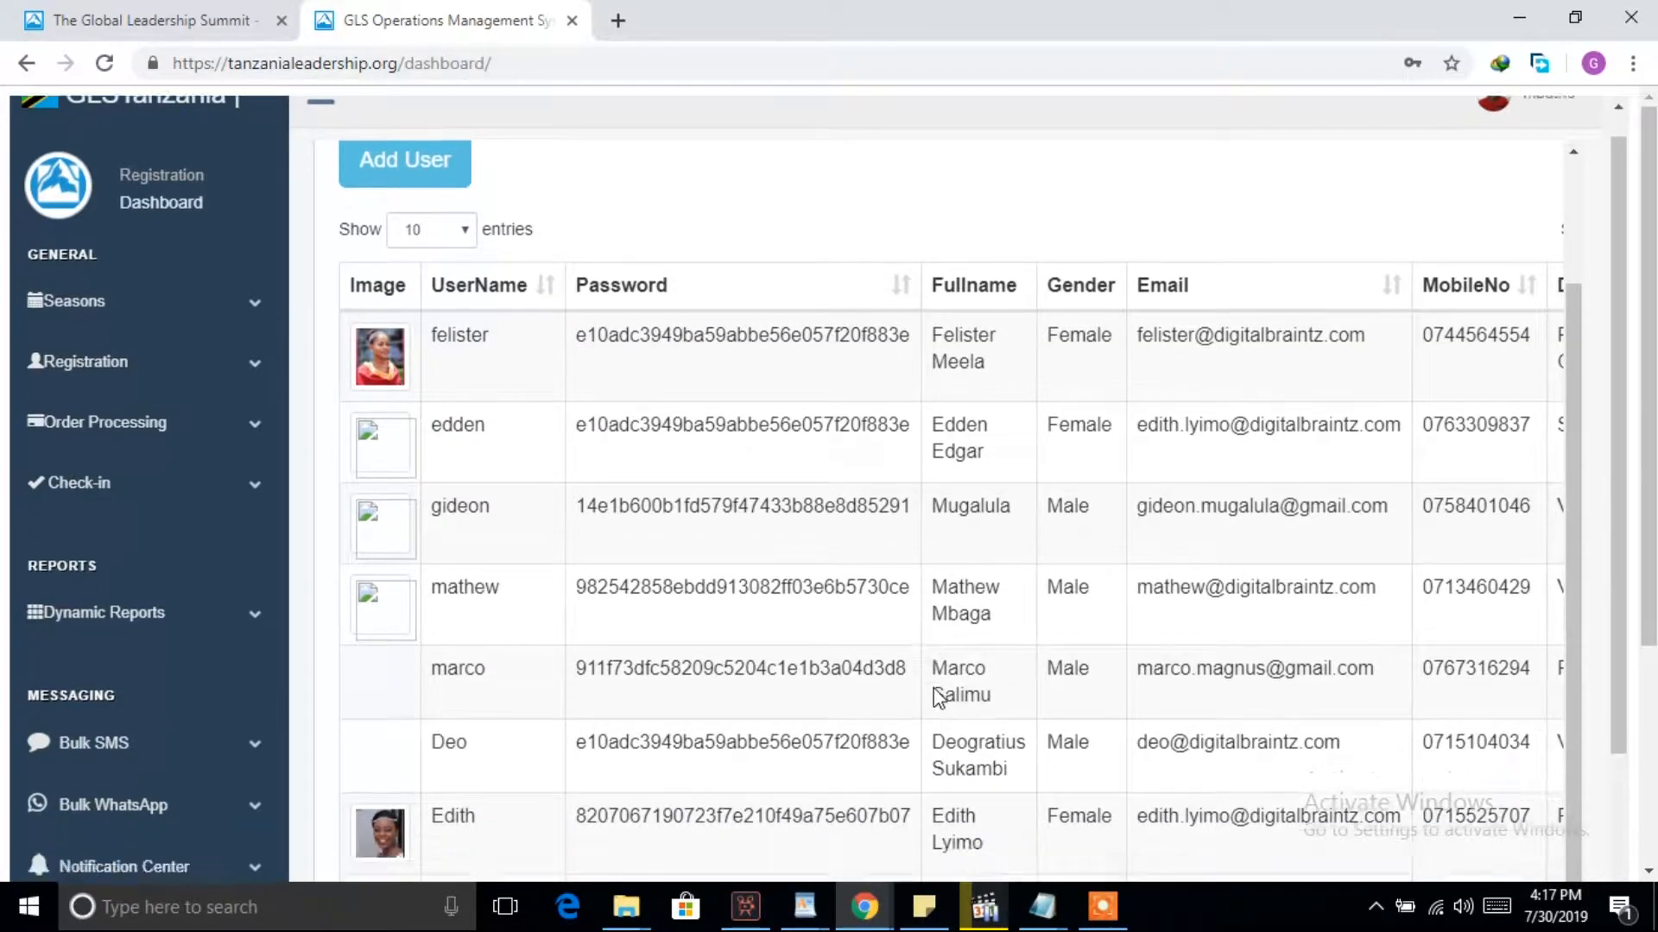
scroll("up", 3)
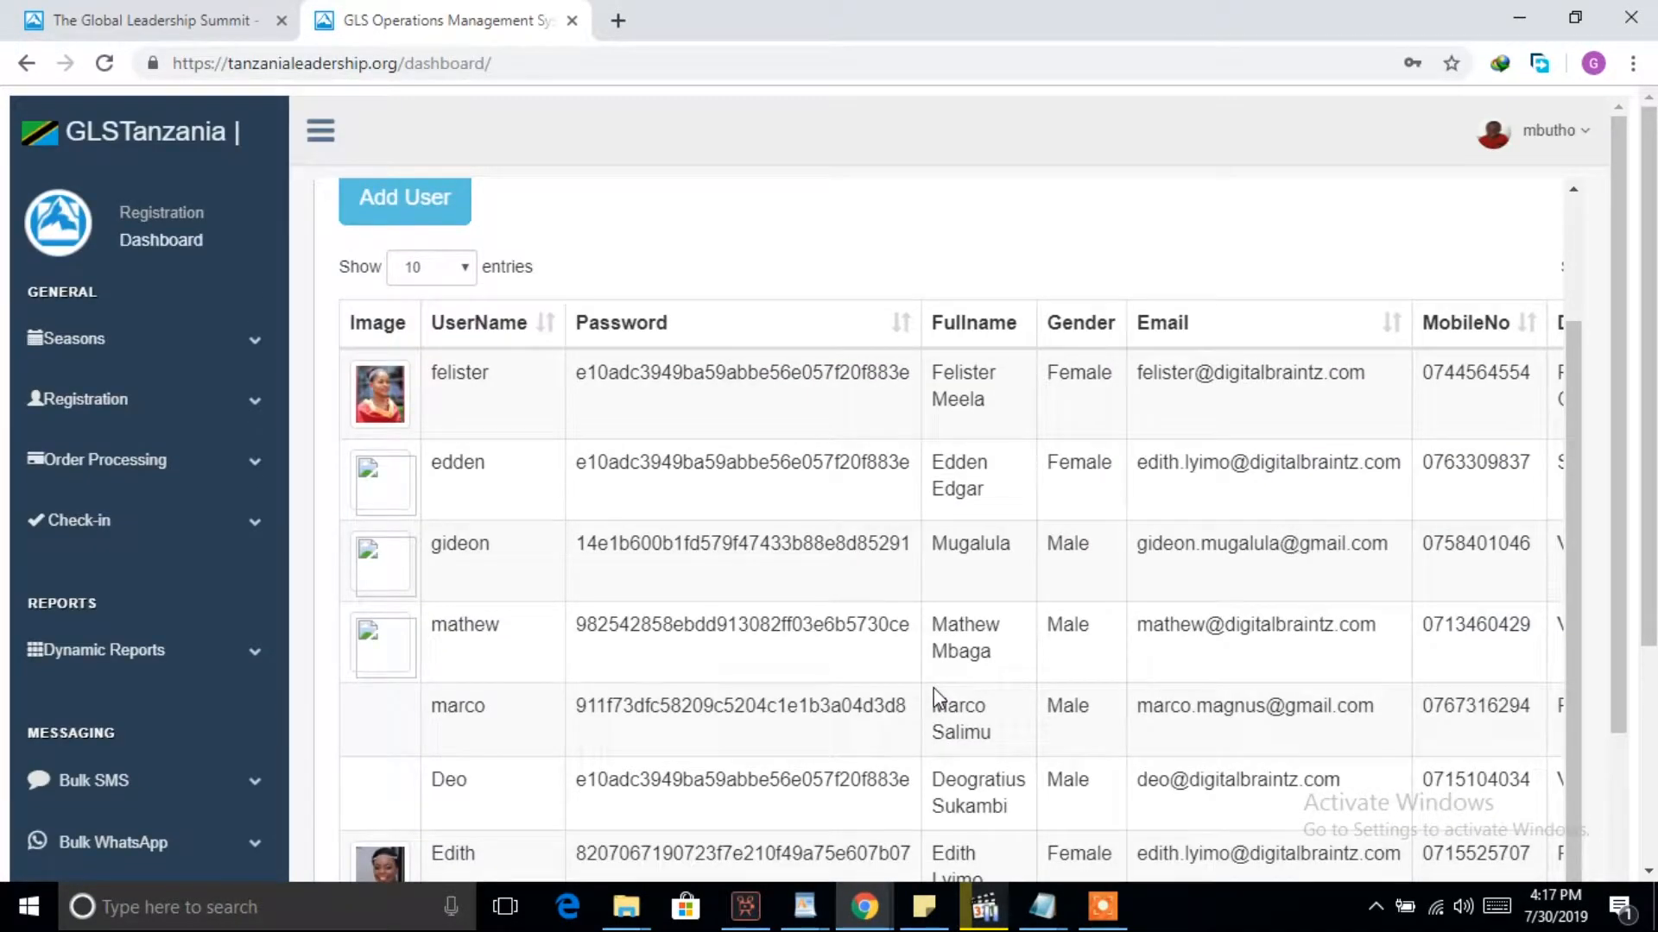
scroll("right", 3)
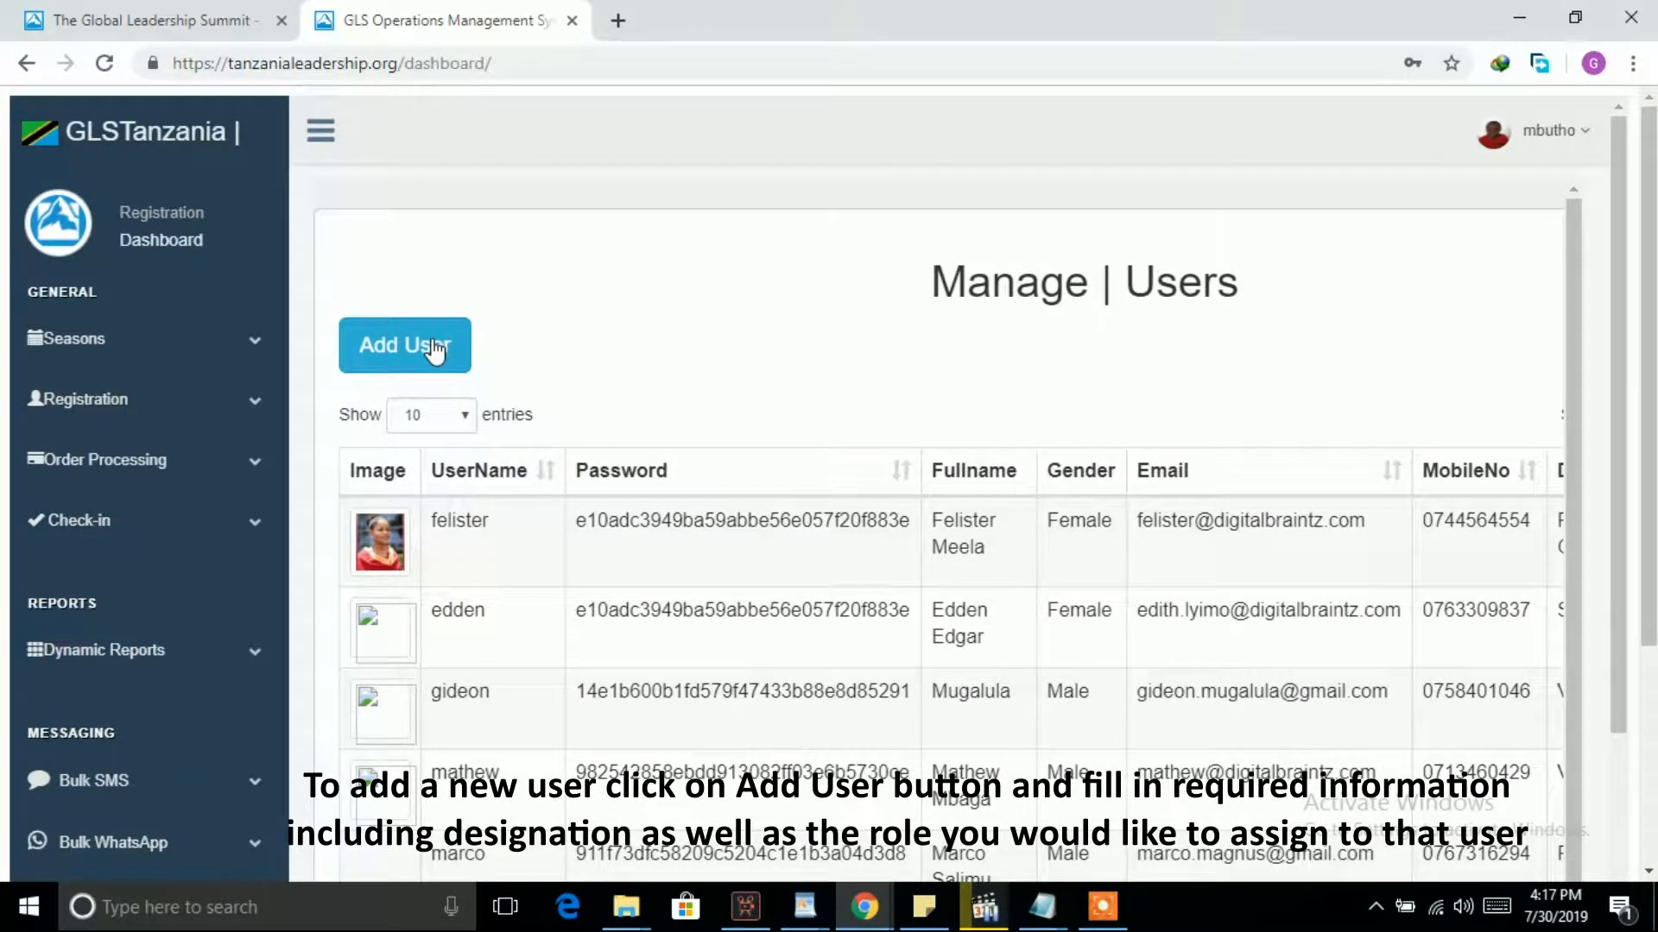
left_click(404, 345)
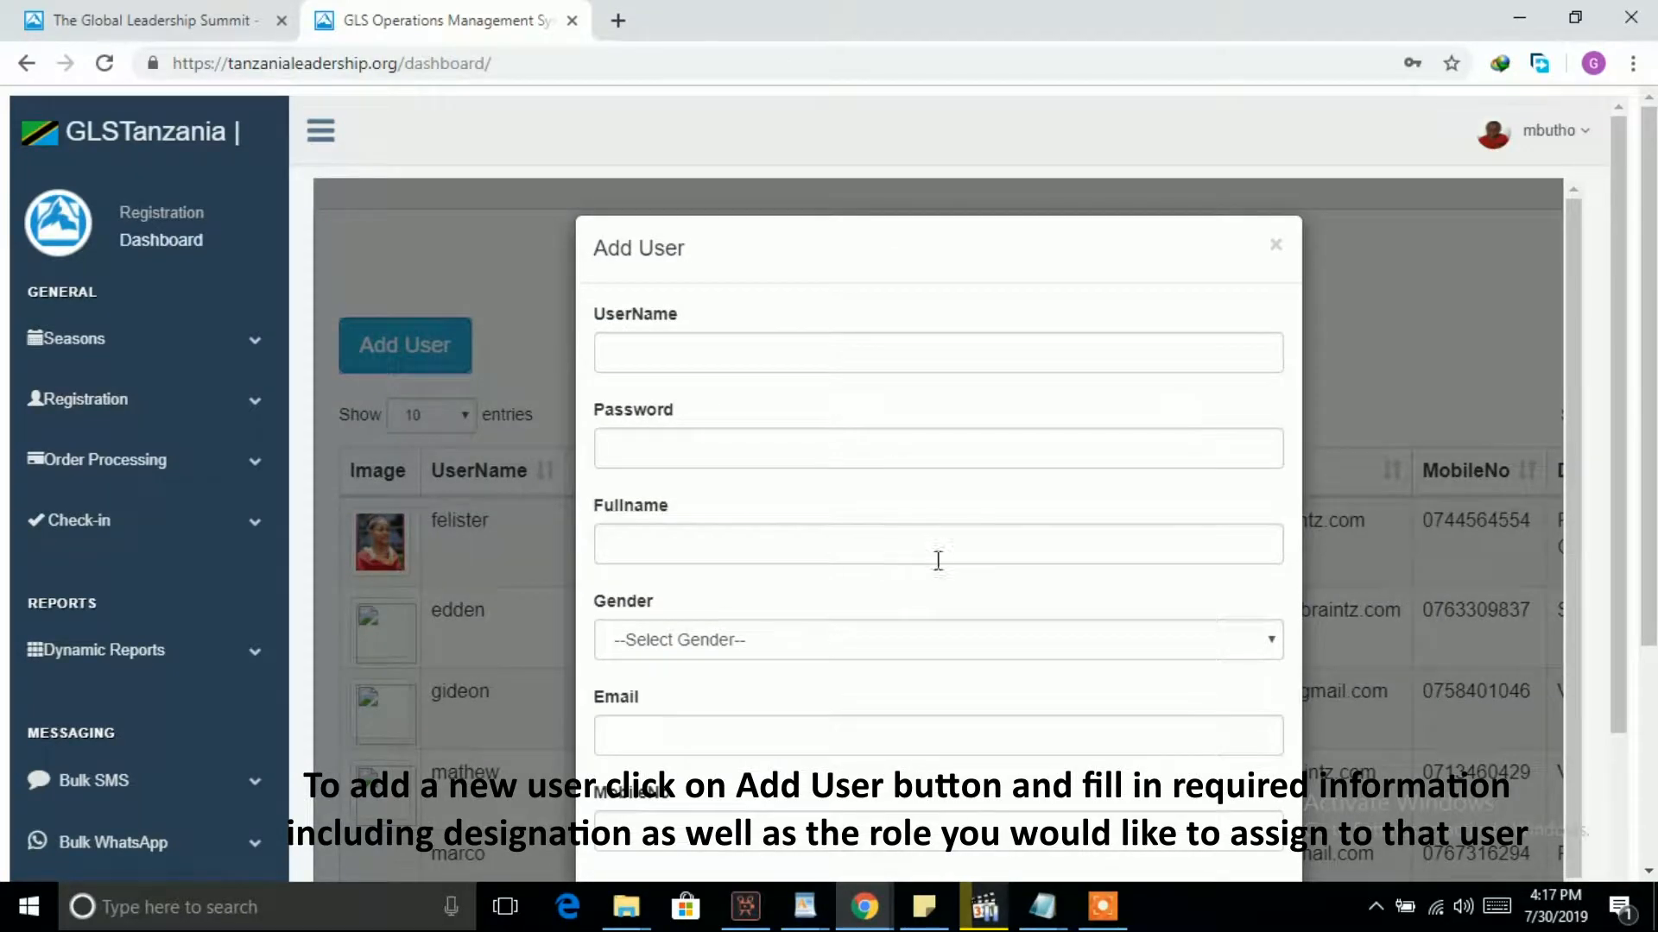
scroll("down", 3)
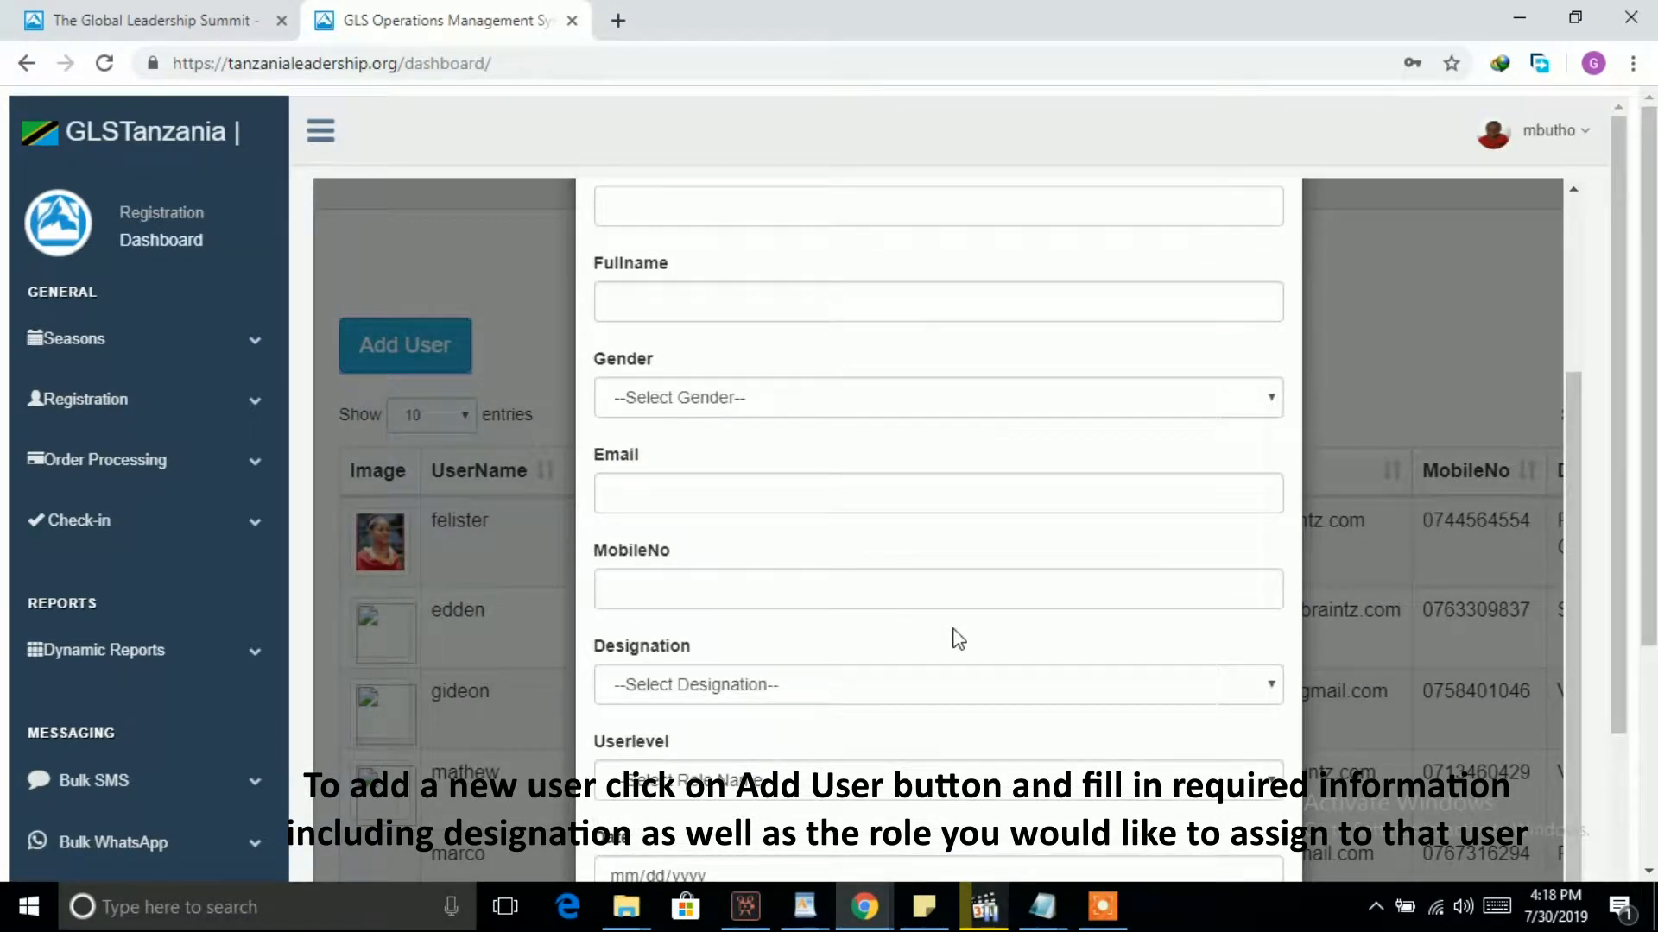
scroll("down", 3)
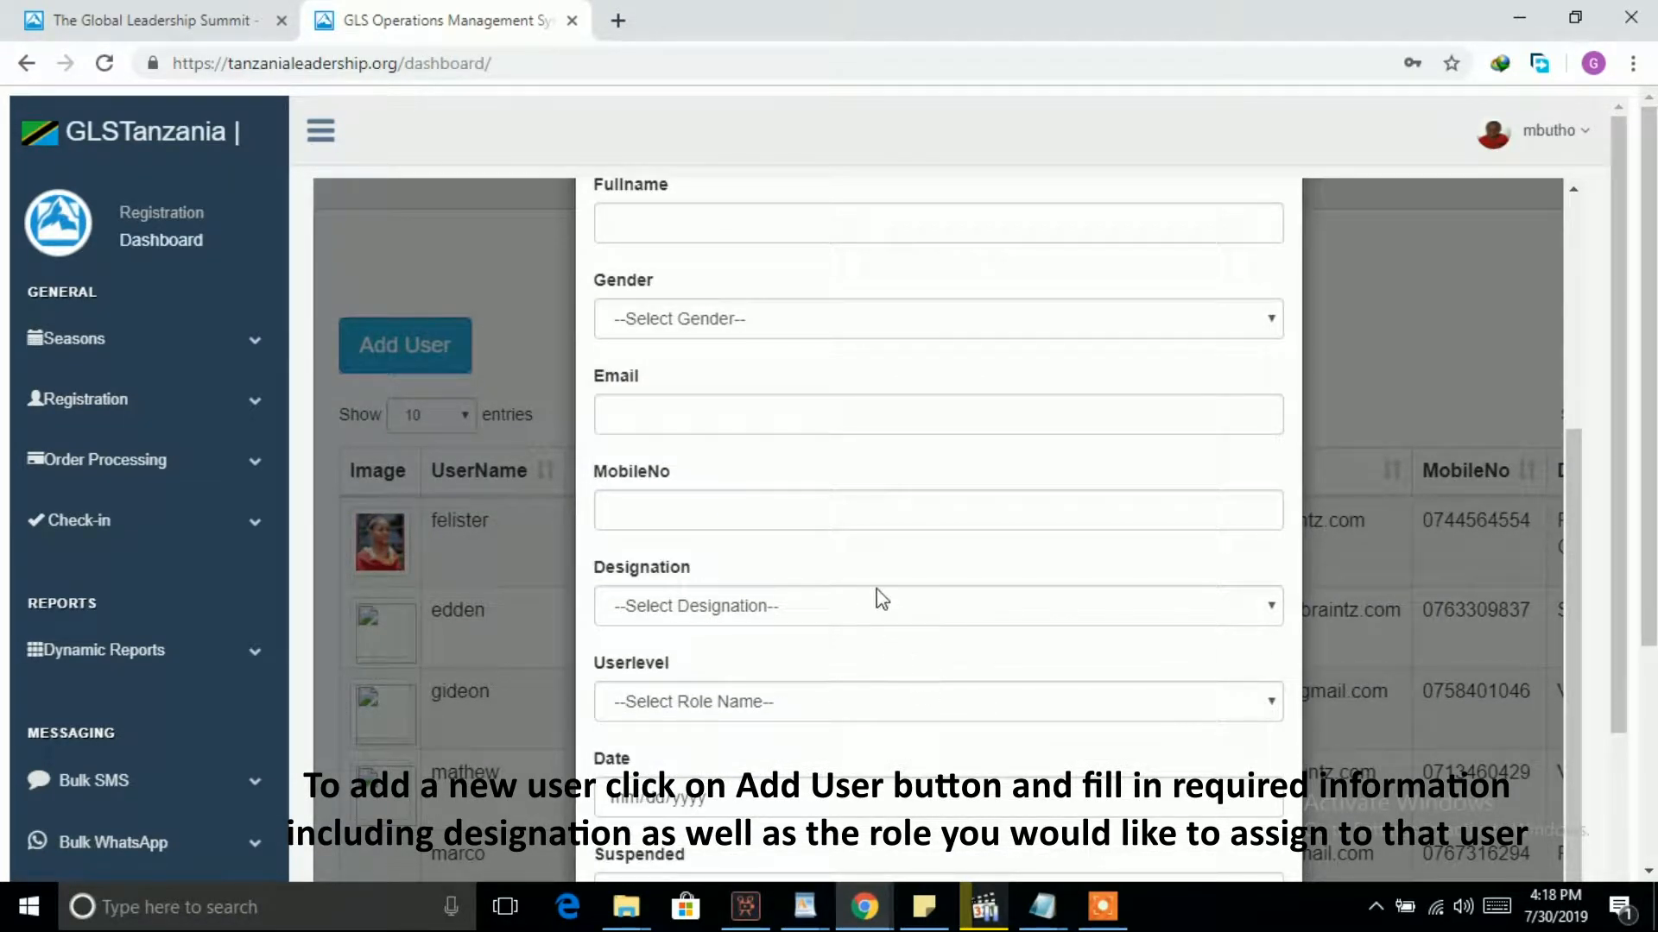
left_click(936, 606)
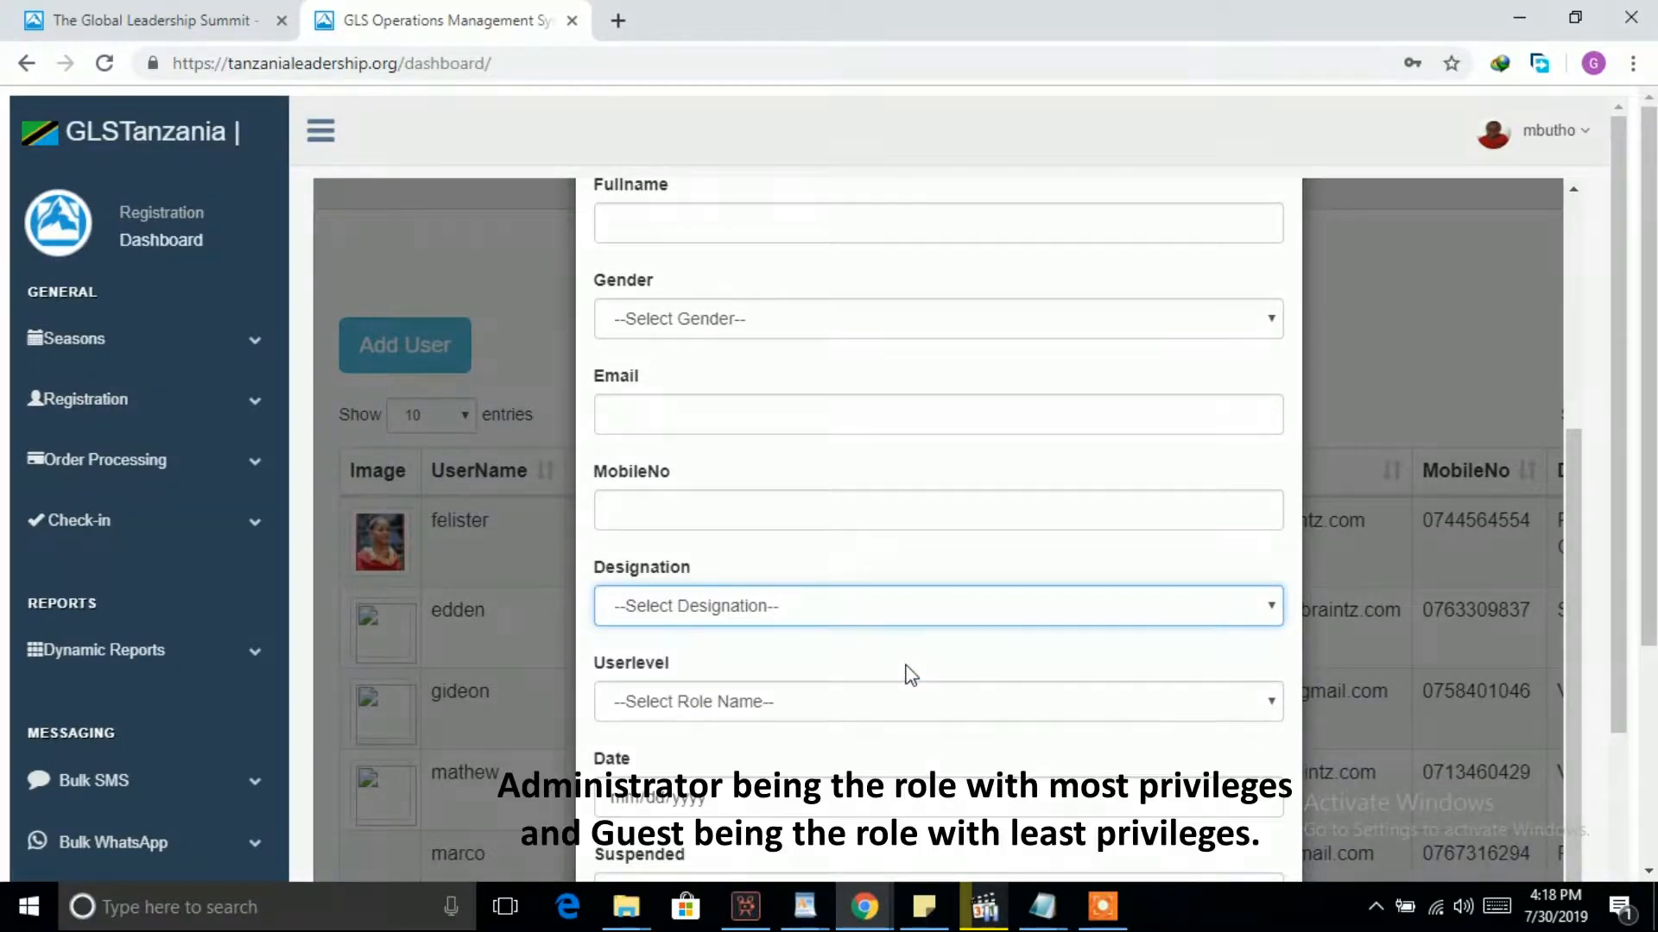
left_click(934, 701)
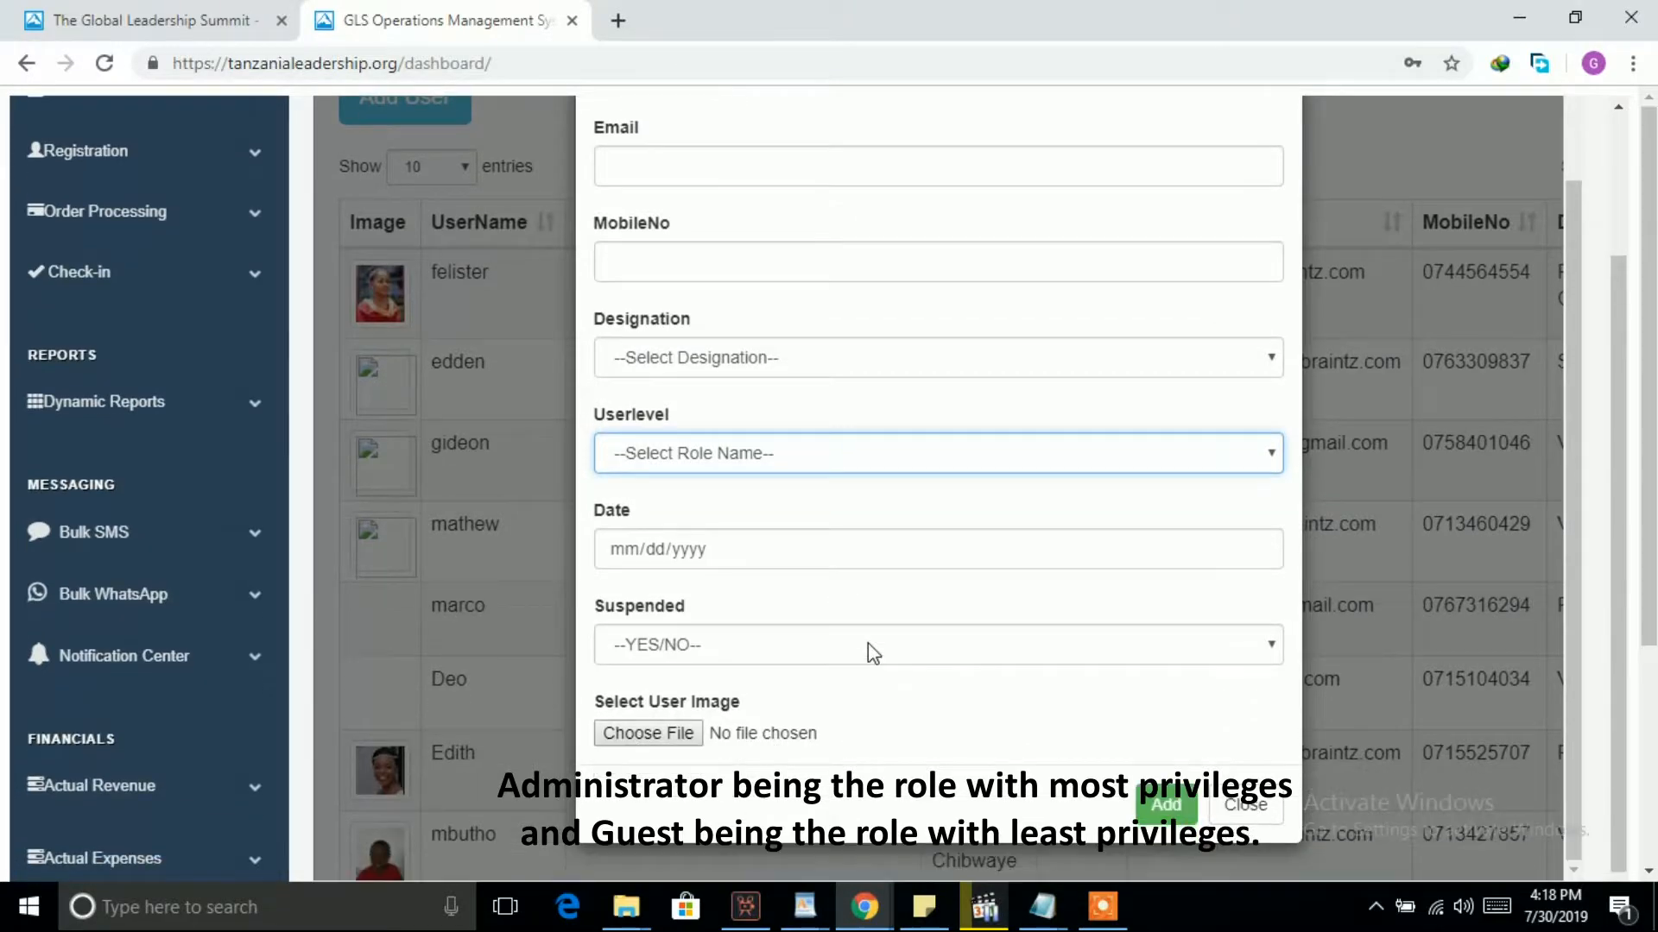
scroll("down", 3)
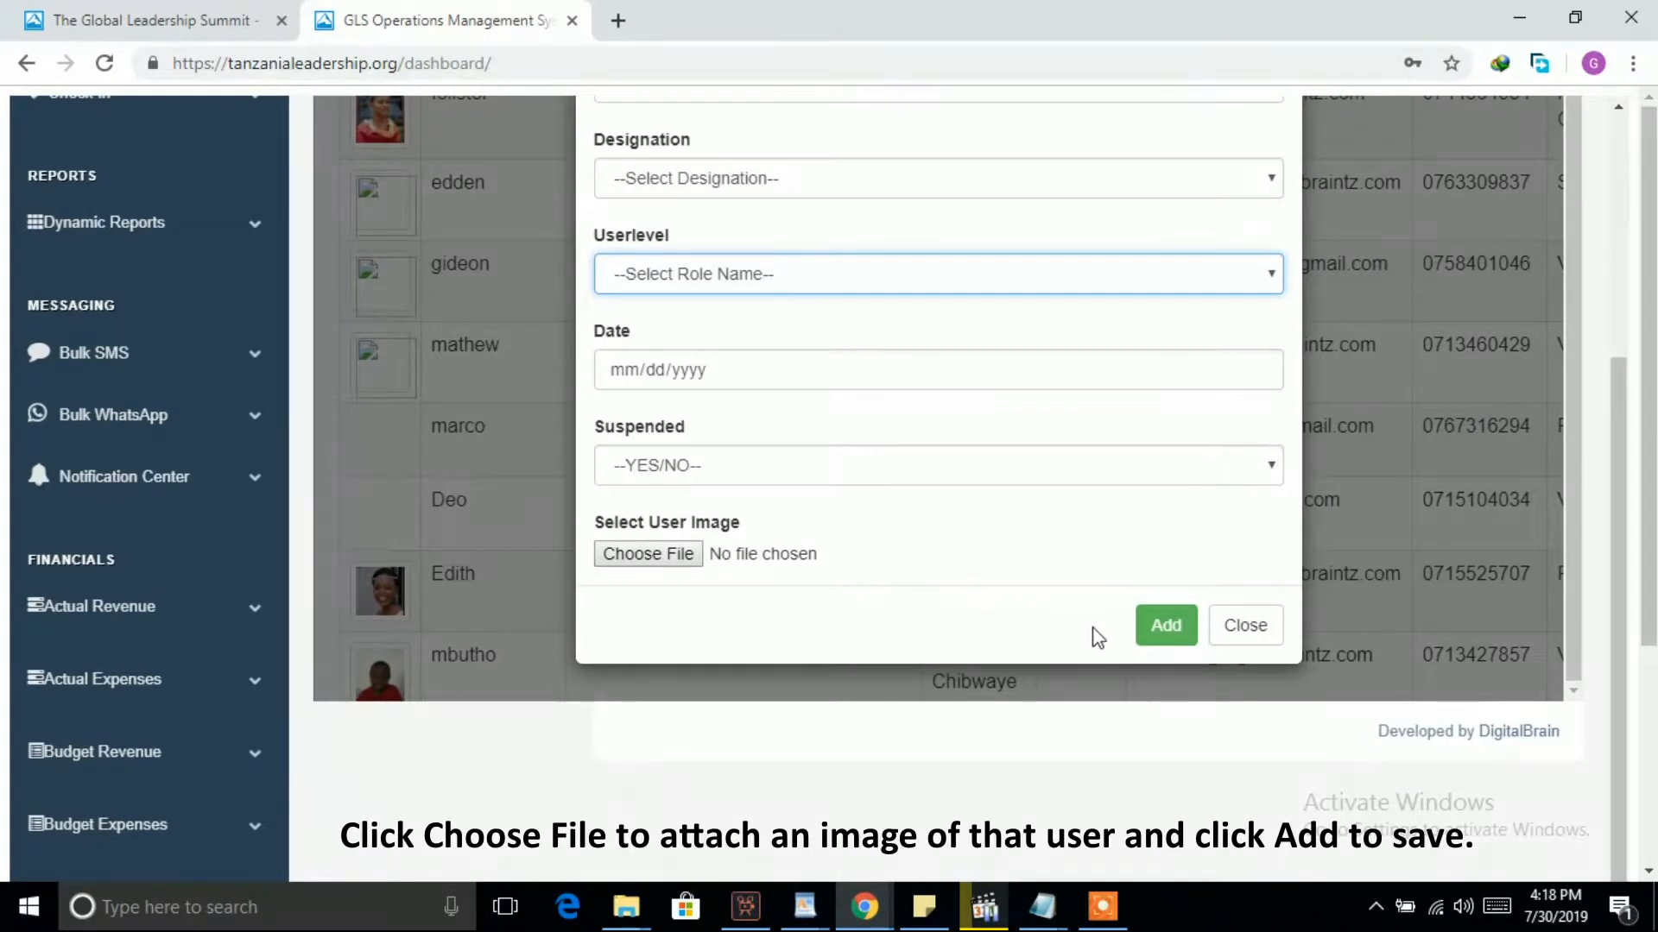
mouse_move(1245, 625)
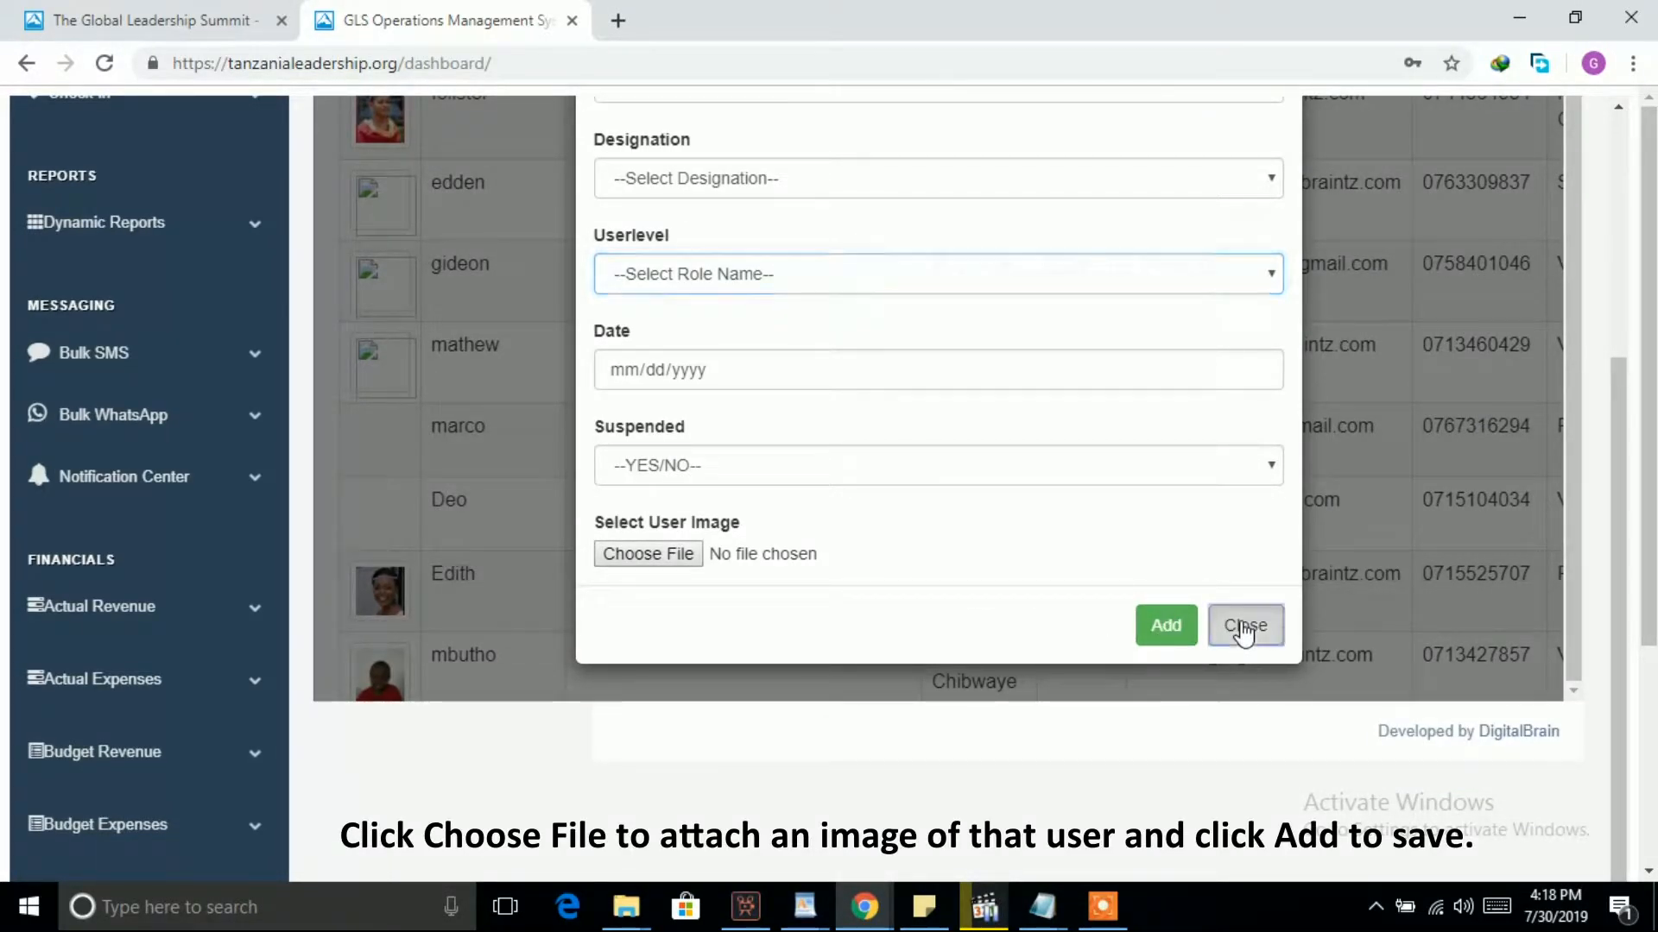
left_click(1245, 625)
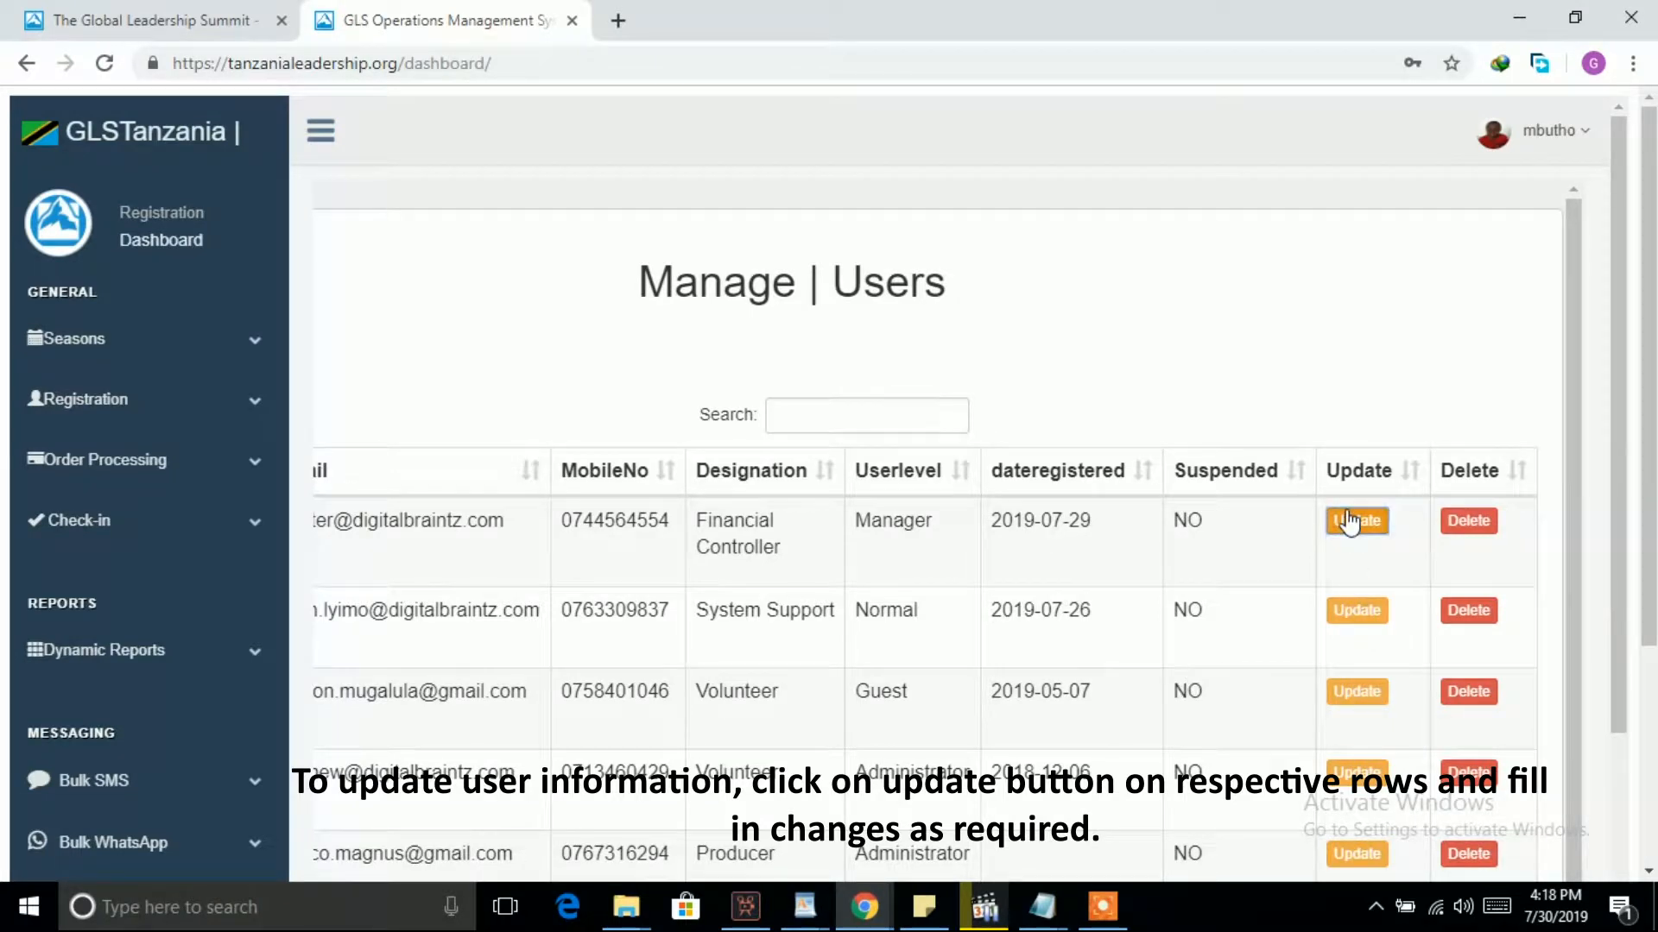
Step: View the first listed user's Update form in full and close it without changes
left_click(1357, 519)
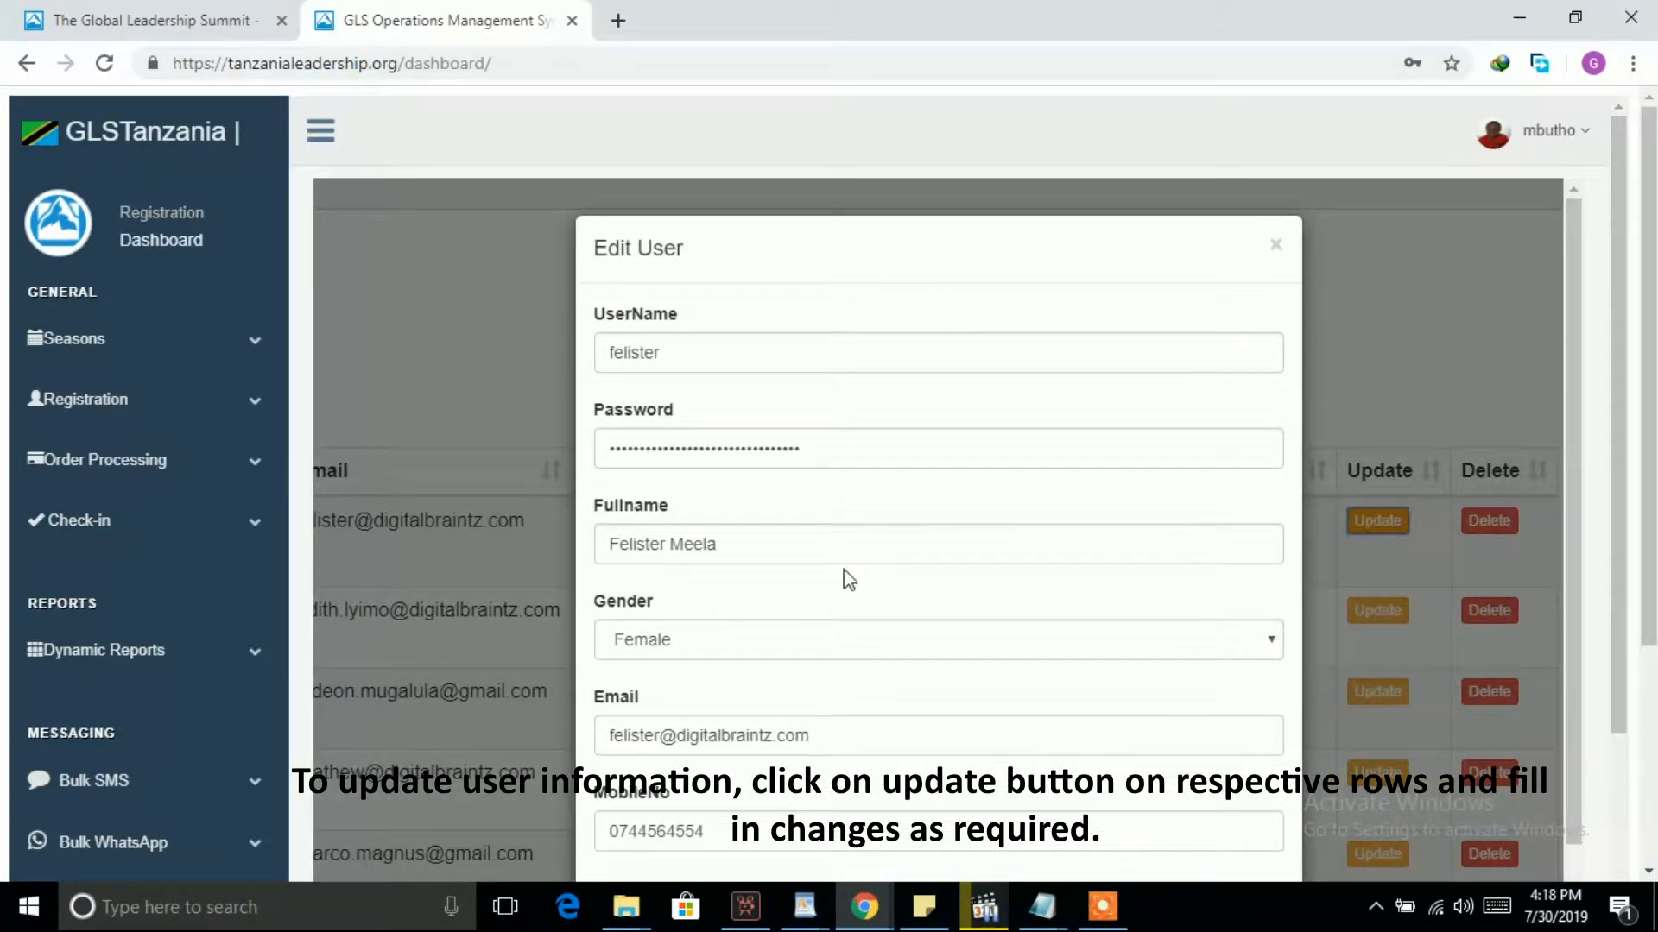
scroll("down", 3)
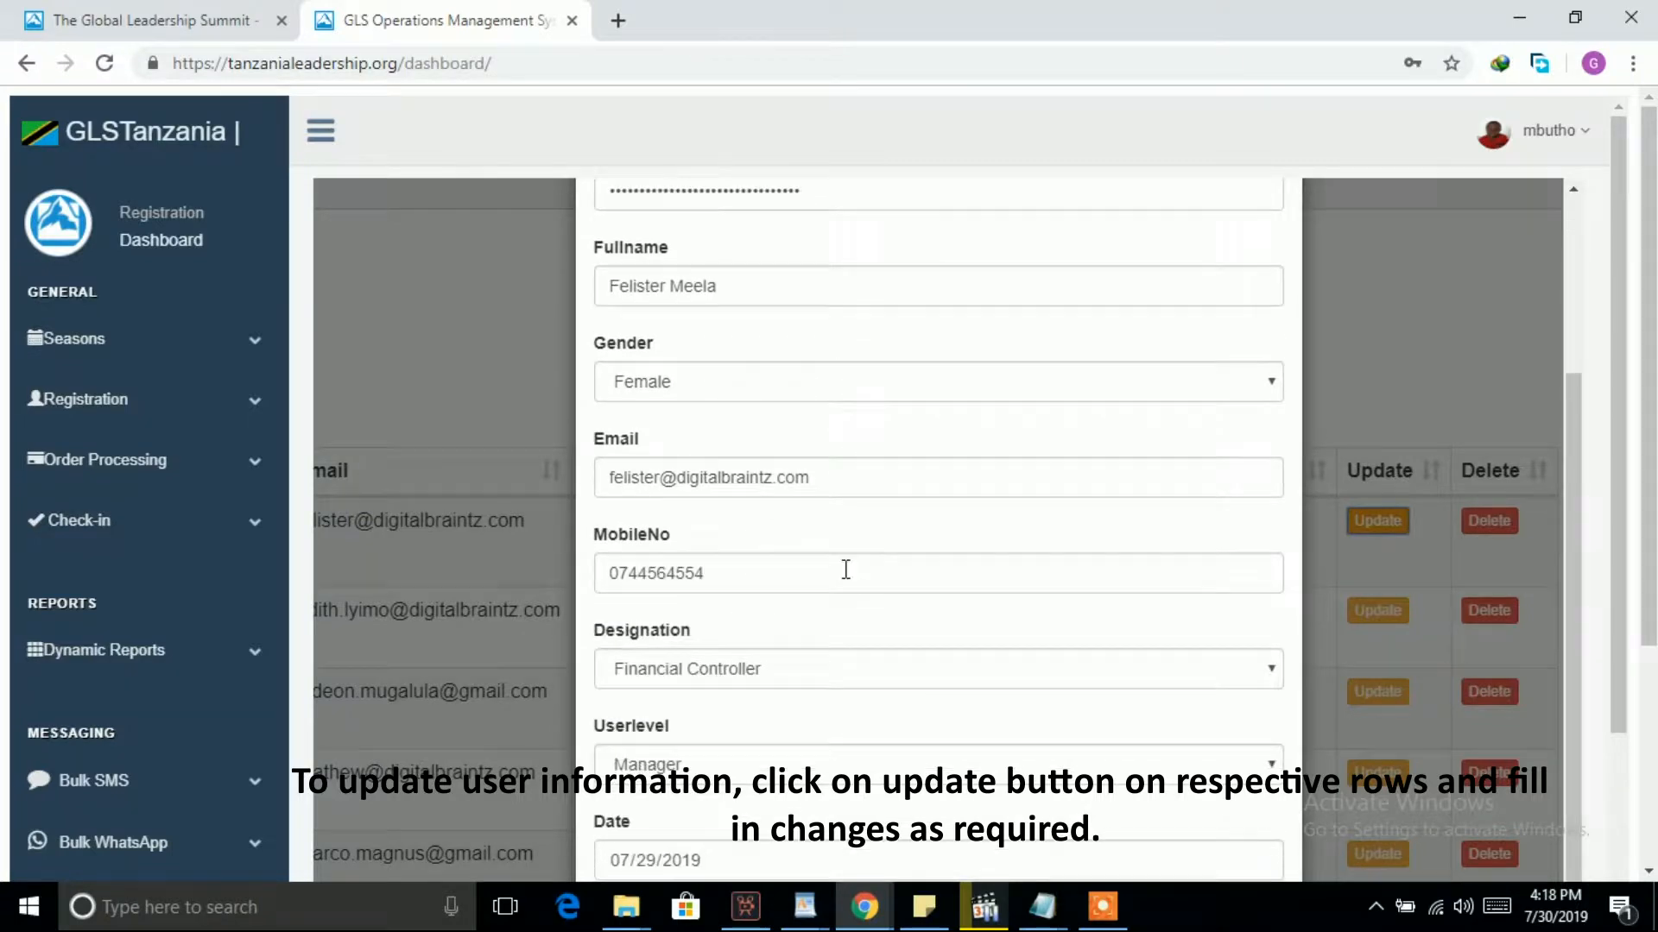
scroll("down", 3)
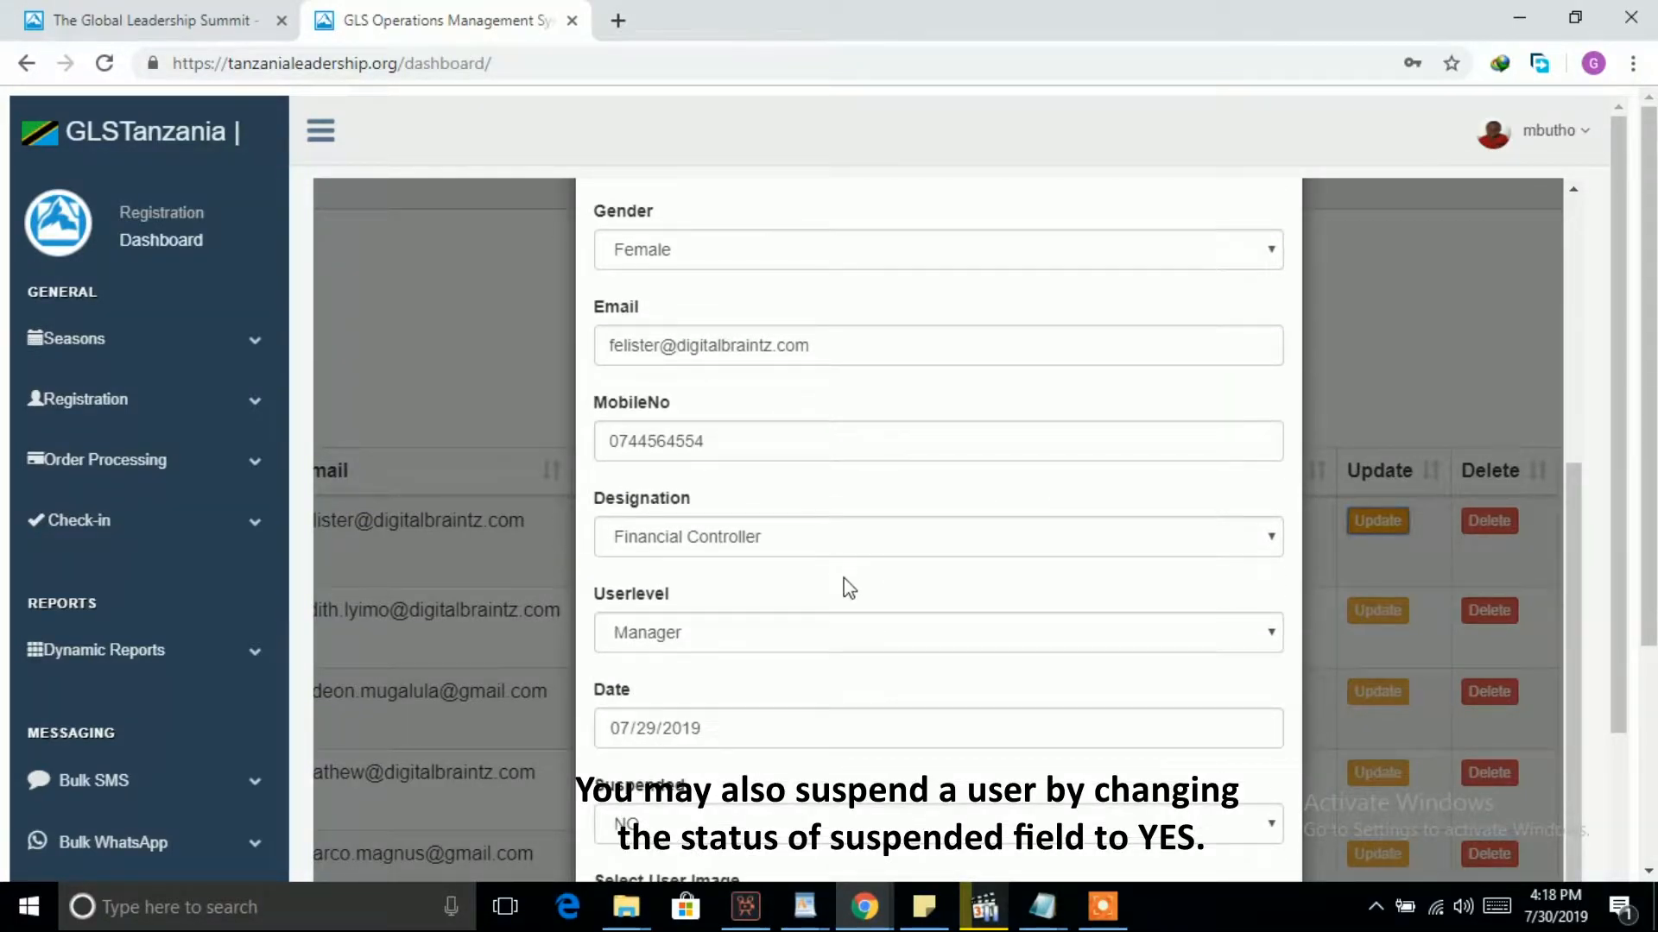
scroll("down", 3)
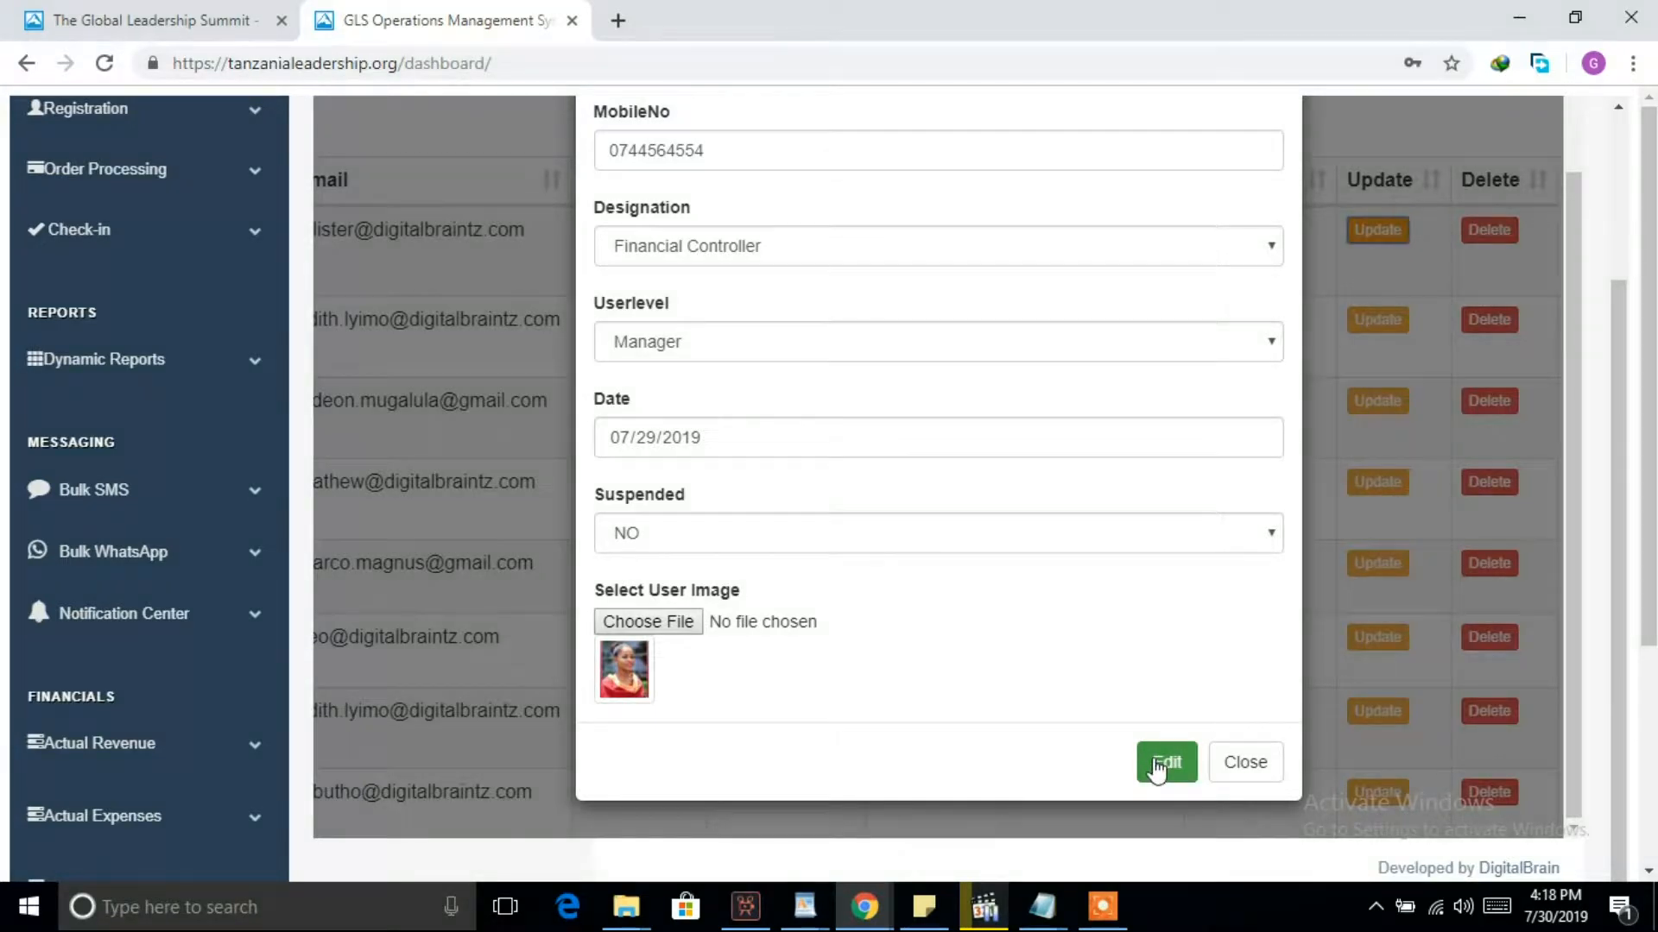
mouse_move(1245, 762)
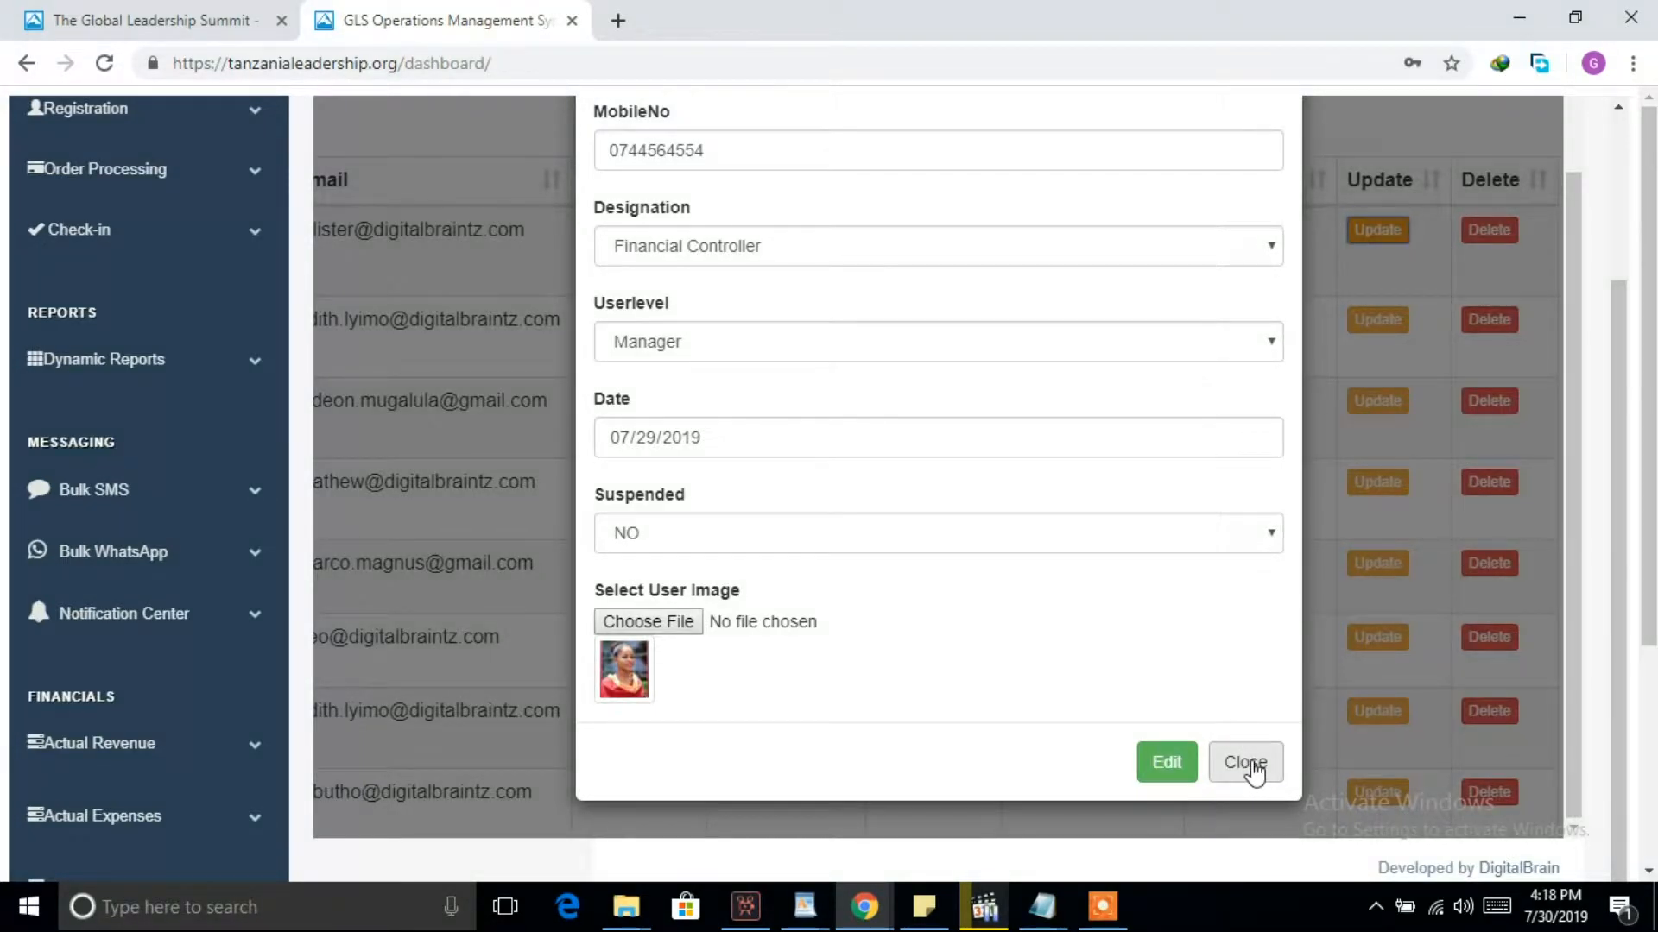
left_click(1245, 762)
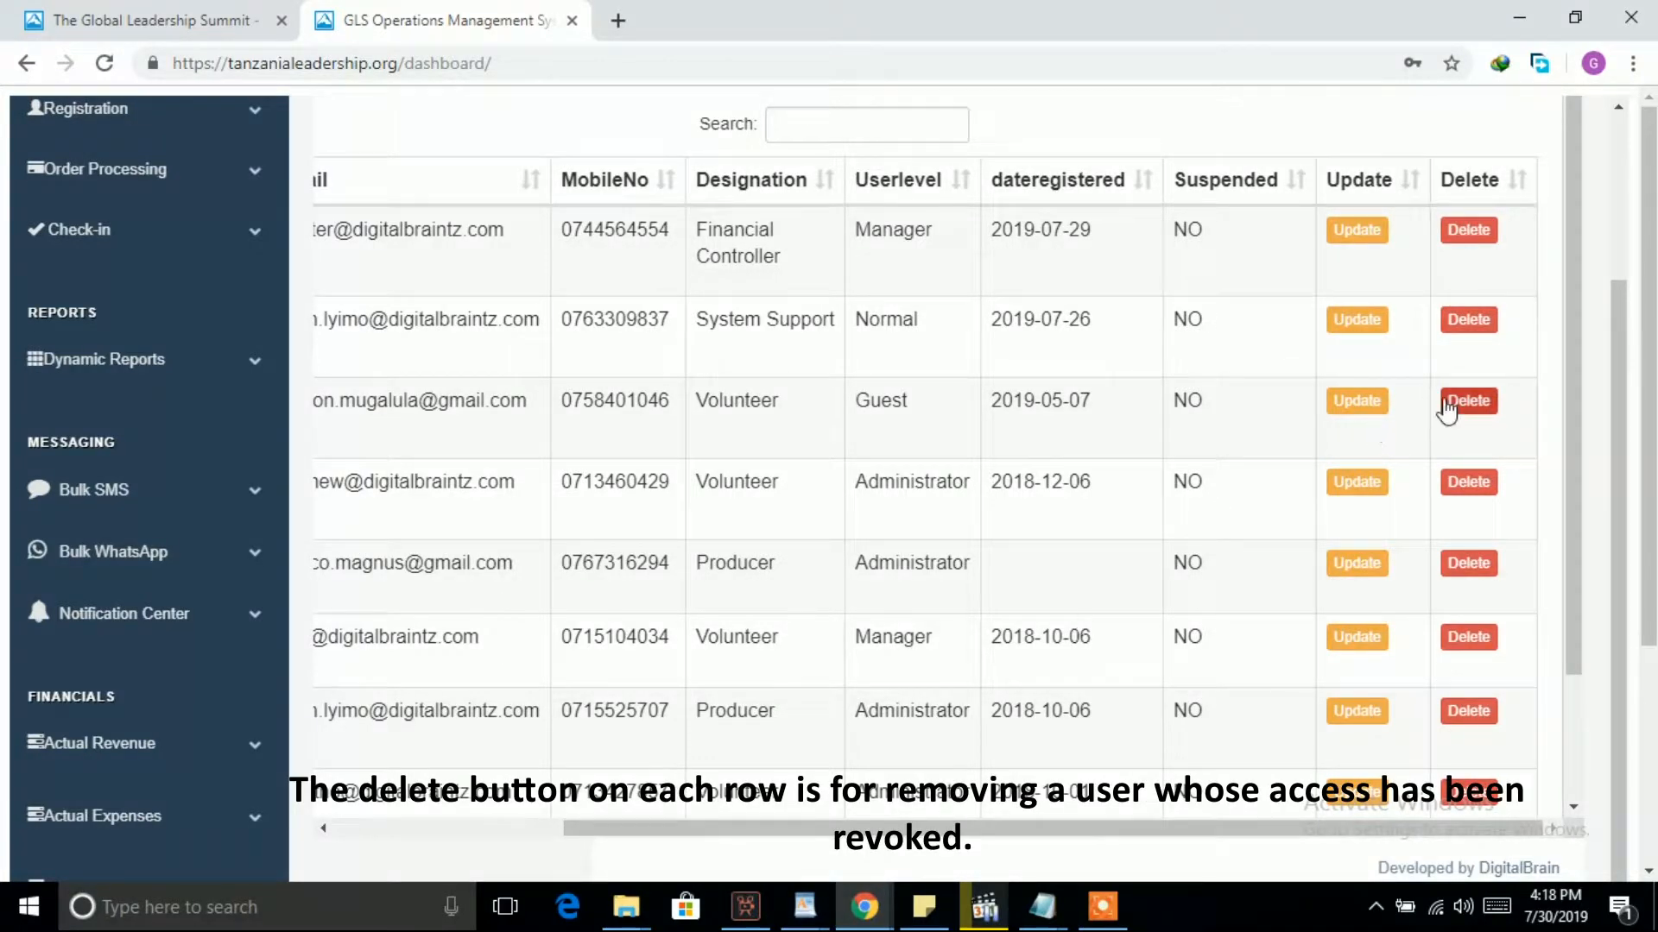
Step: Start deleting the Guest-level user, cancel the confirmation, and return to System Administration navigation
left_click(1468, 400)
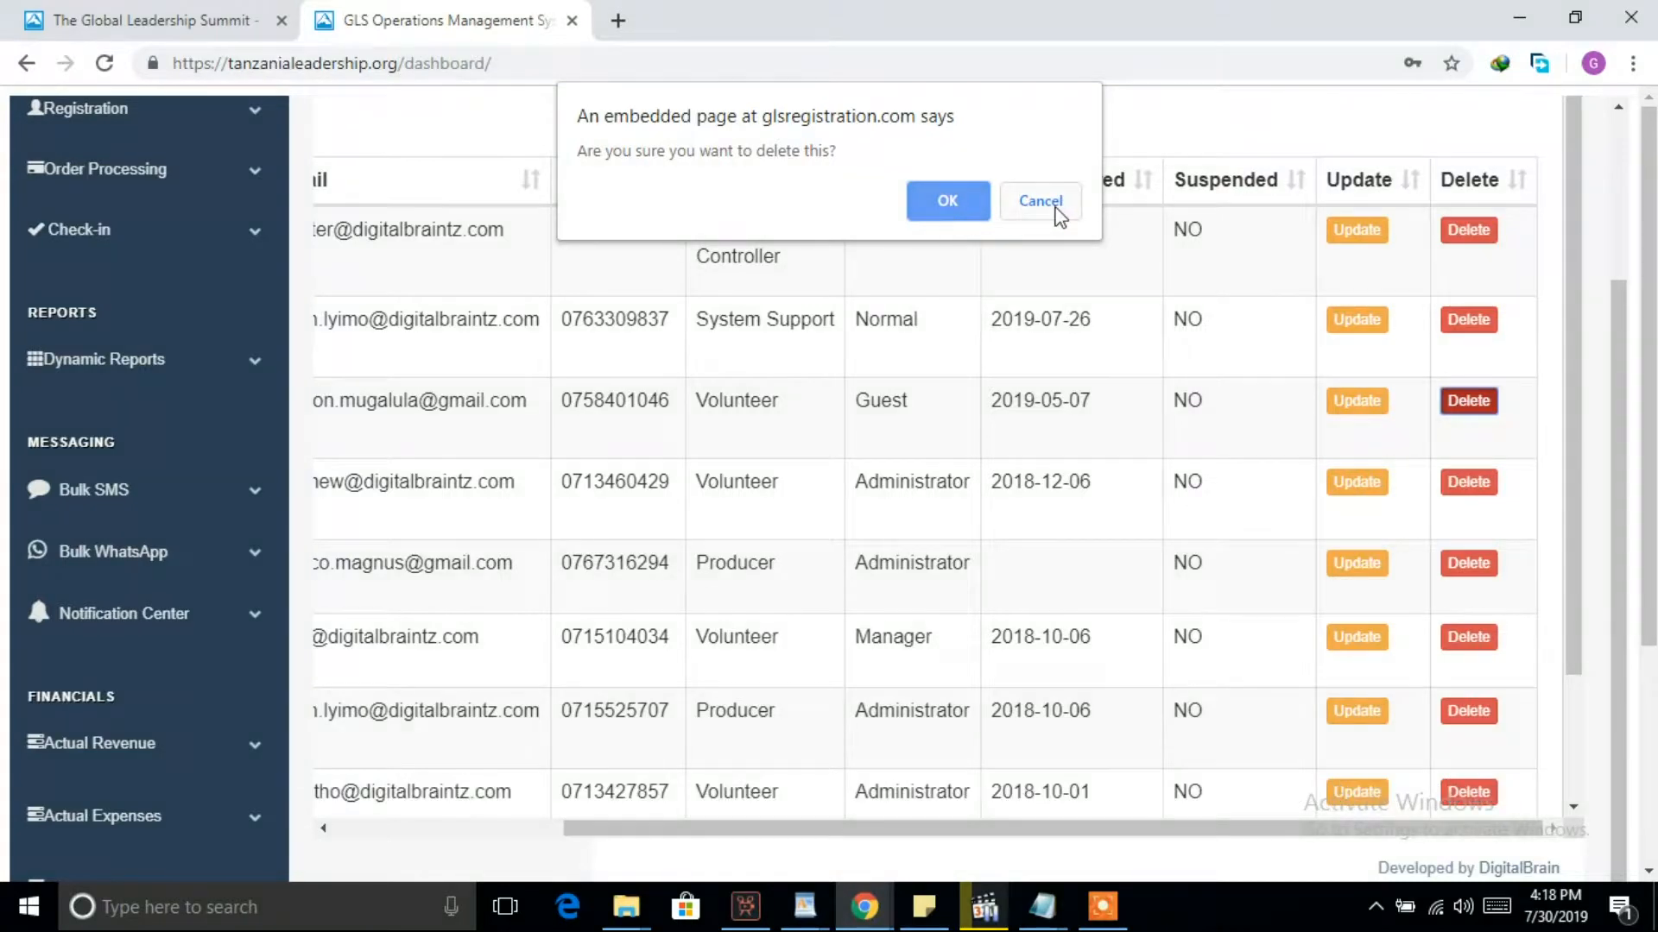
left_click(1038, 200)
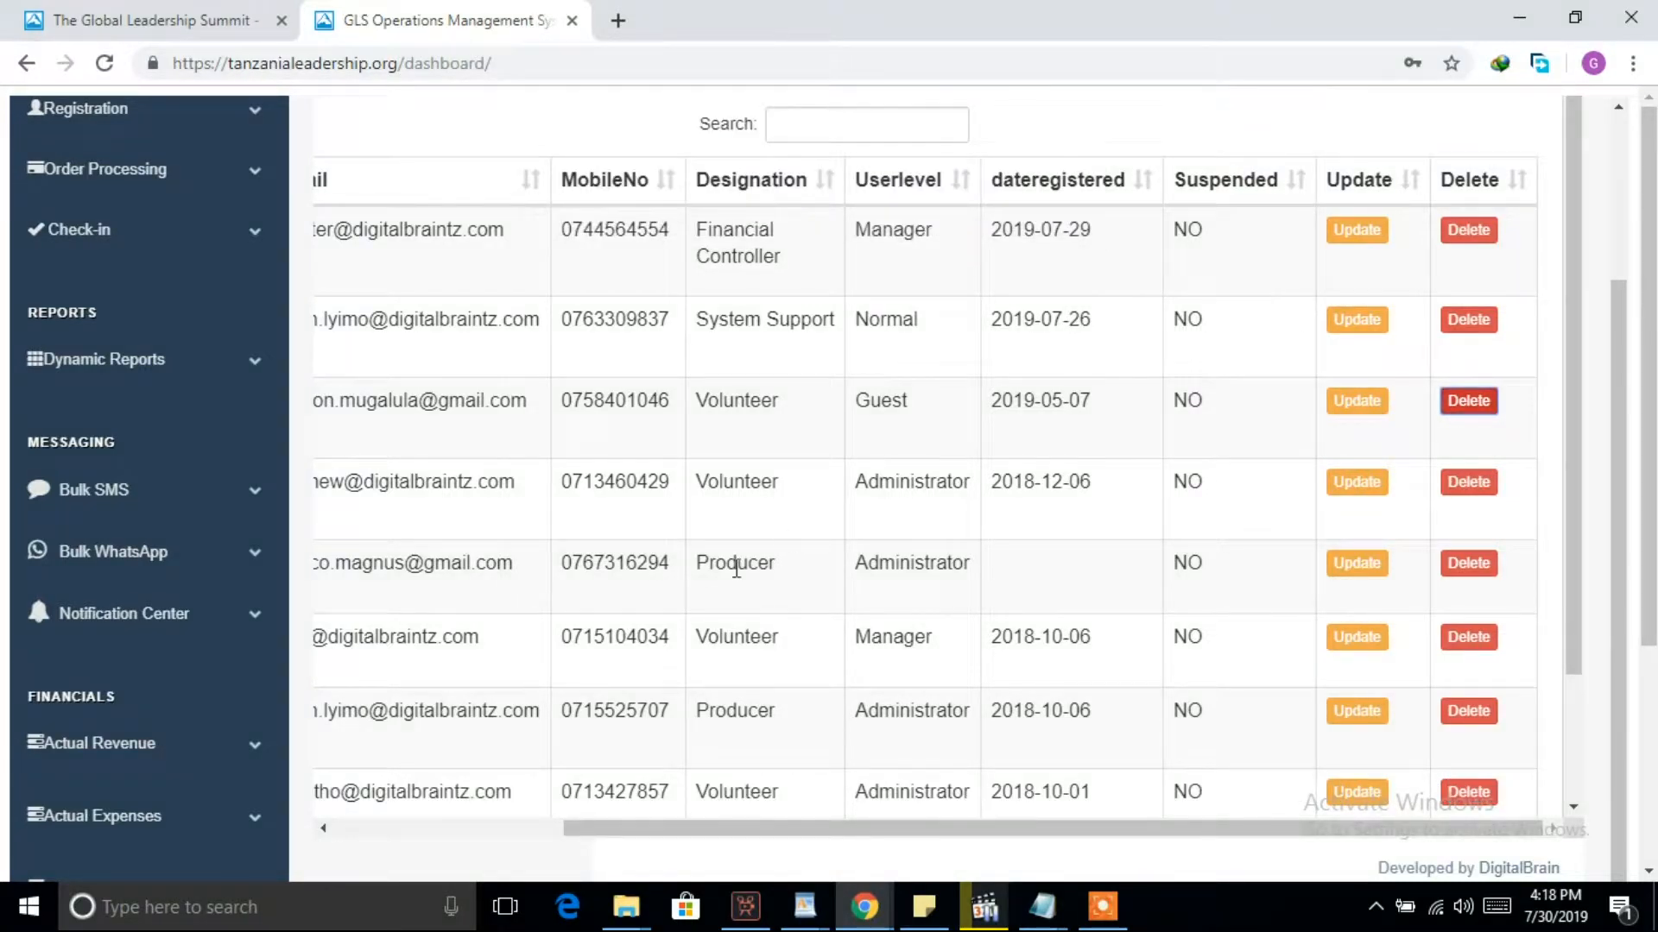
scroll("left", 3)
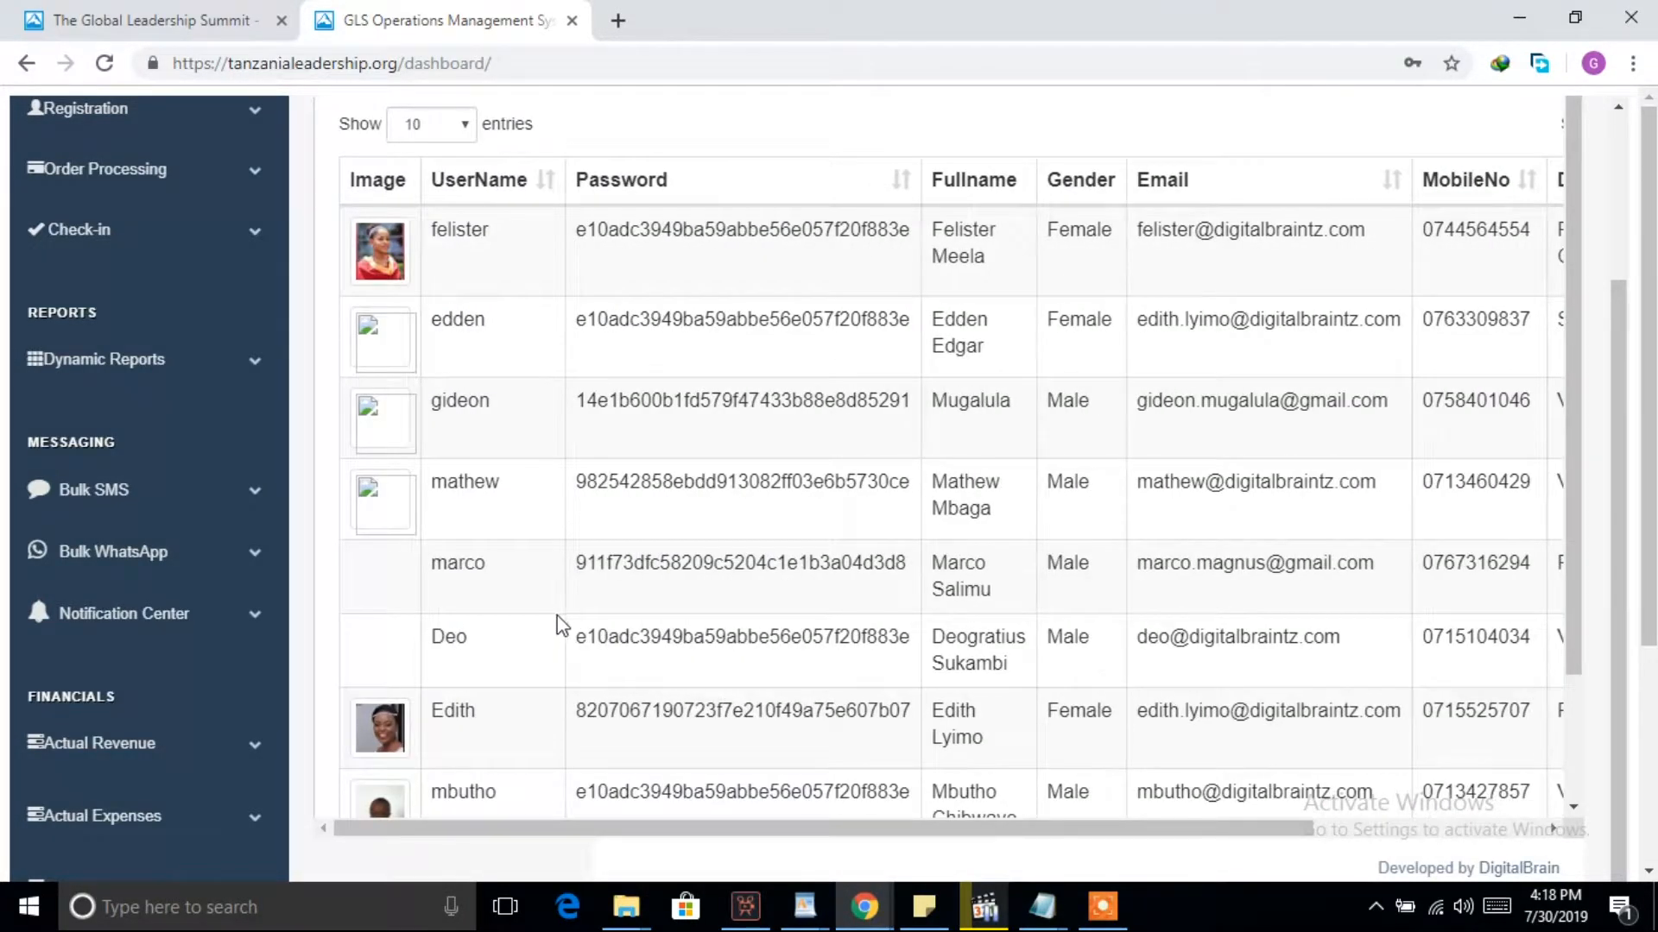
scroll("down", 3)
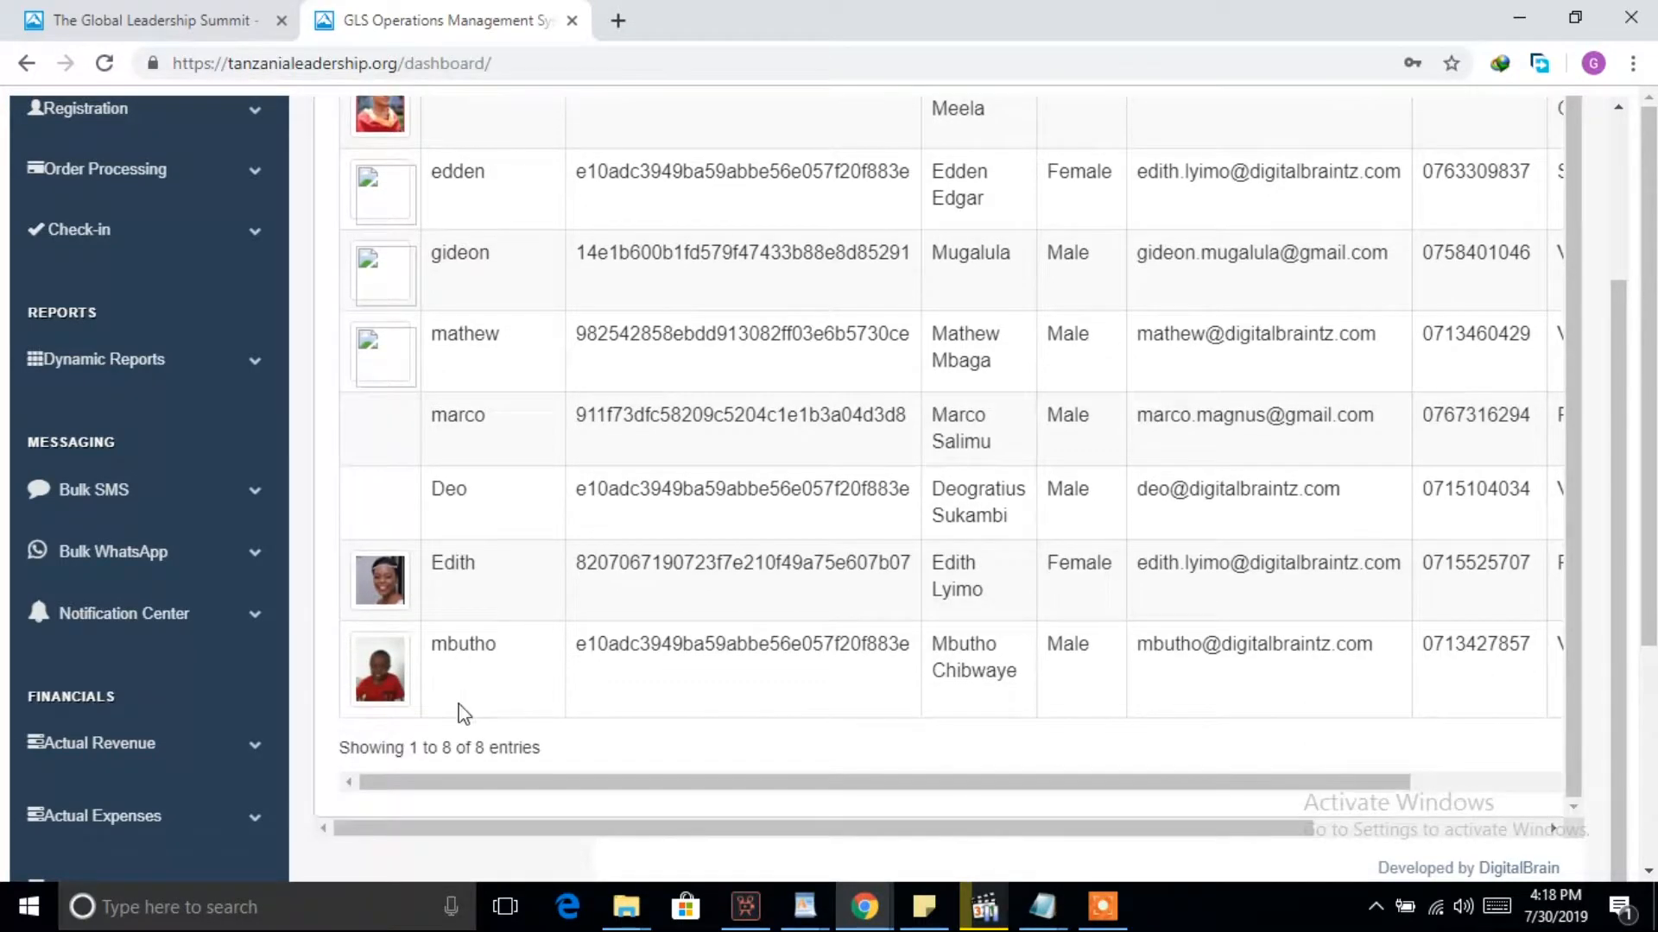
scroll("down", 3)
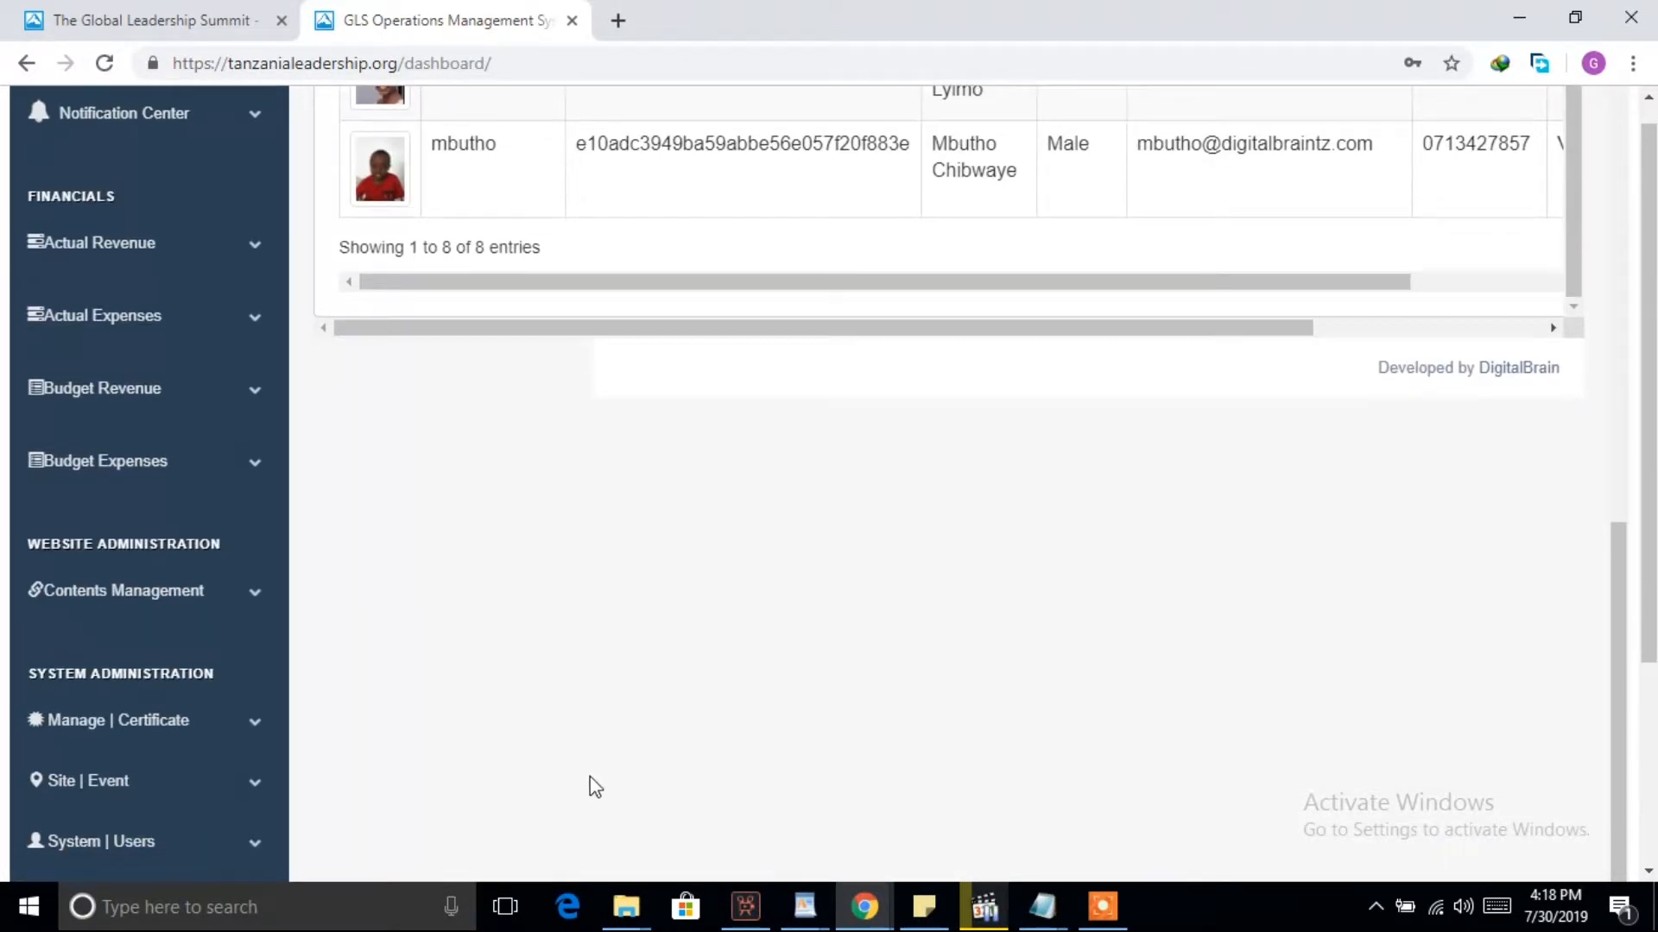
scroll("down", 3)
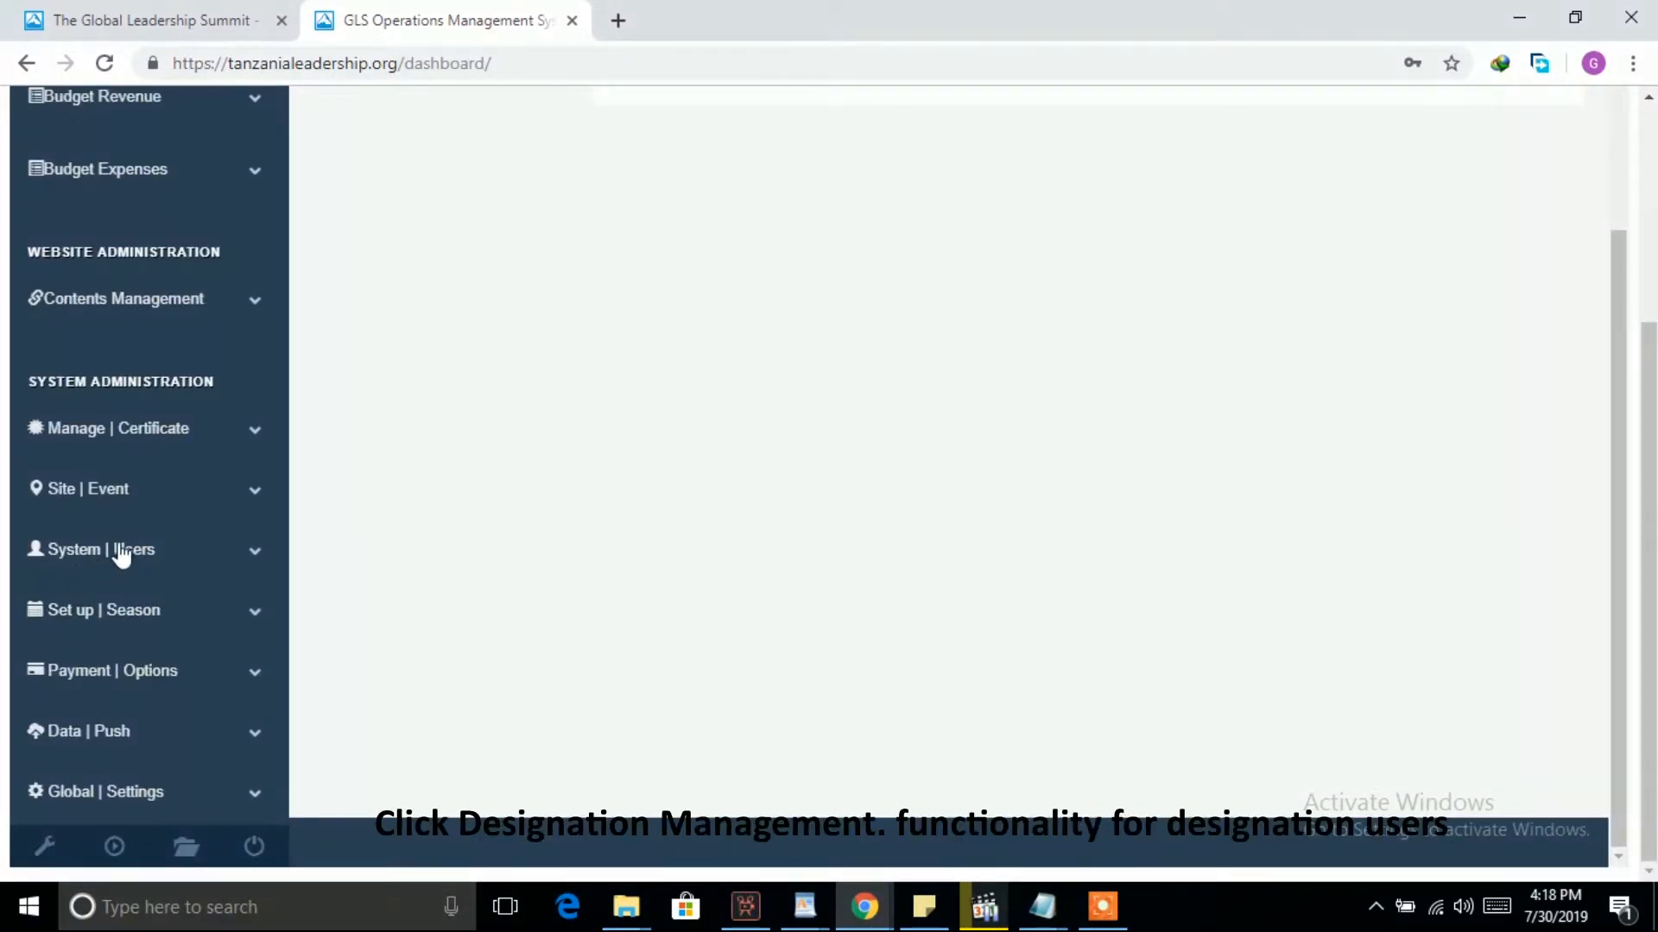
Step: Reach Designation Management via System | Users and start the Add Designation form
left_click(100, 550)
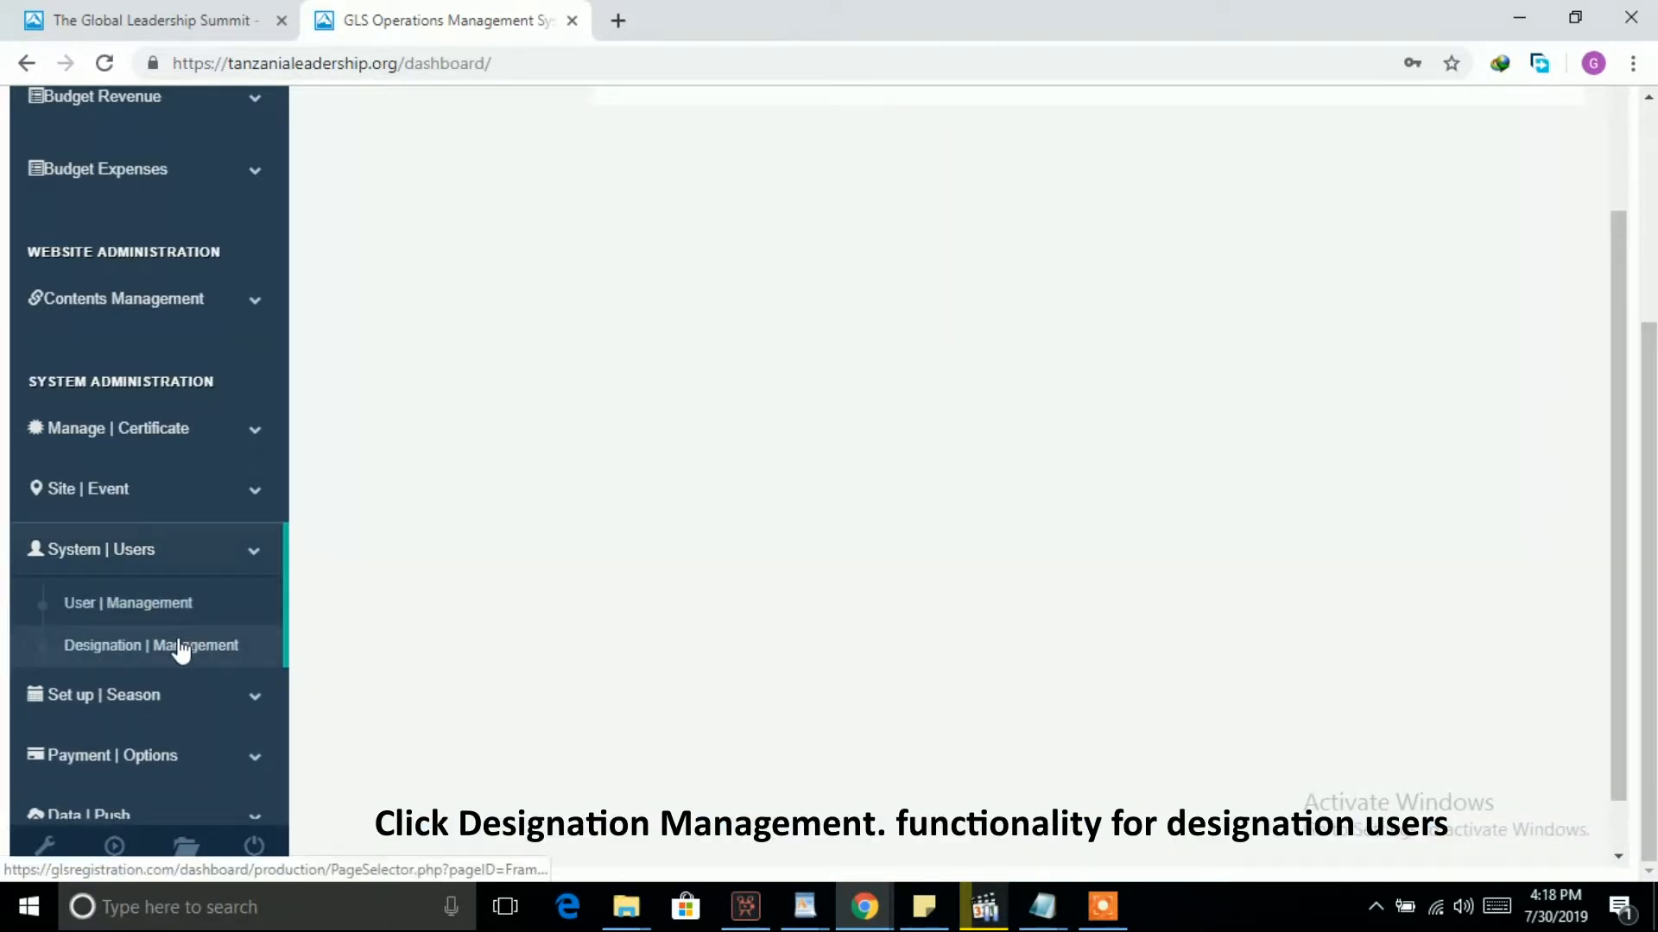
left_click(152, 644)
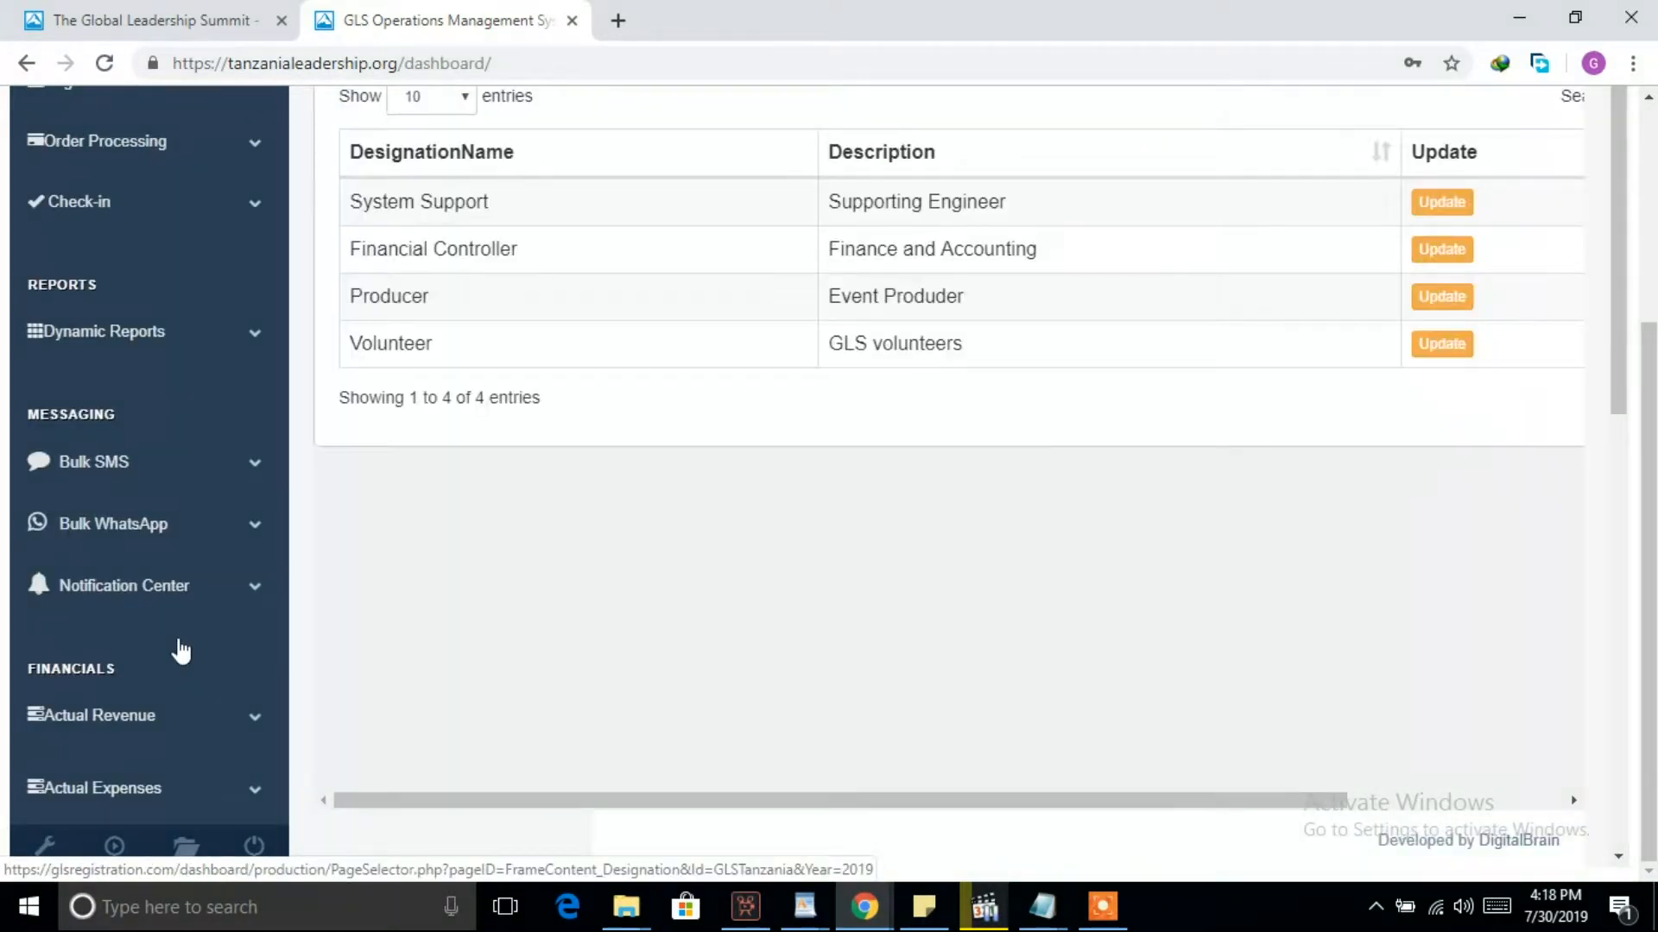
scroll("up", 3)
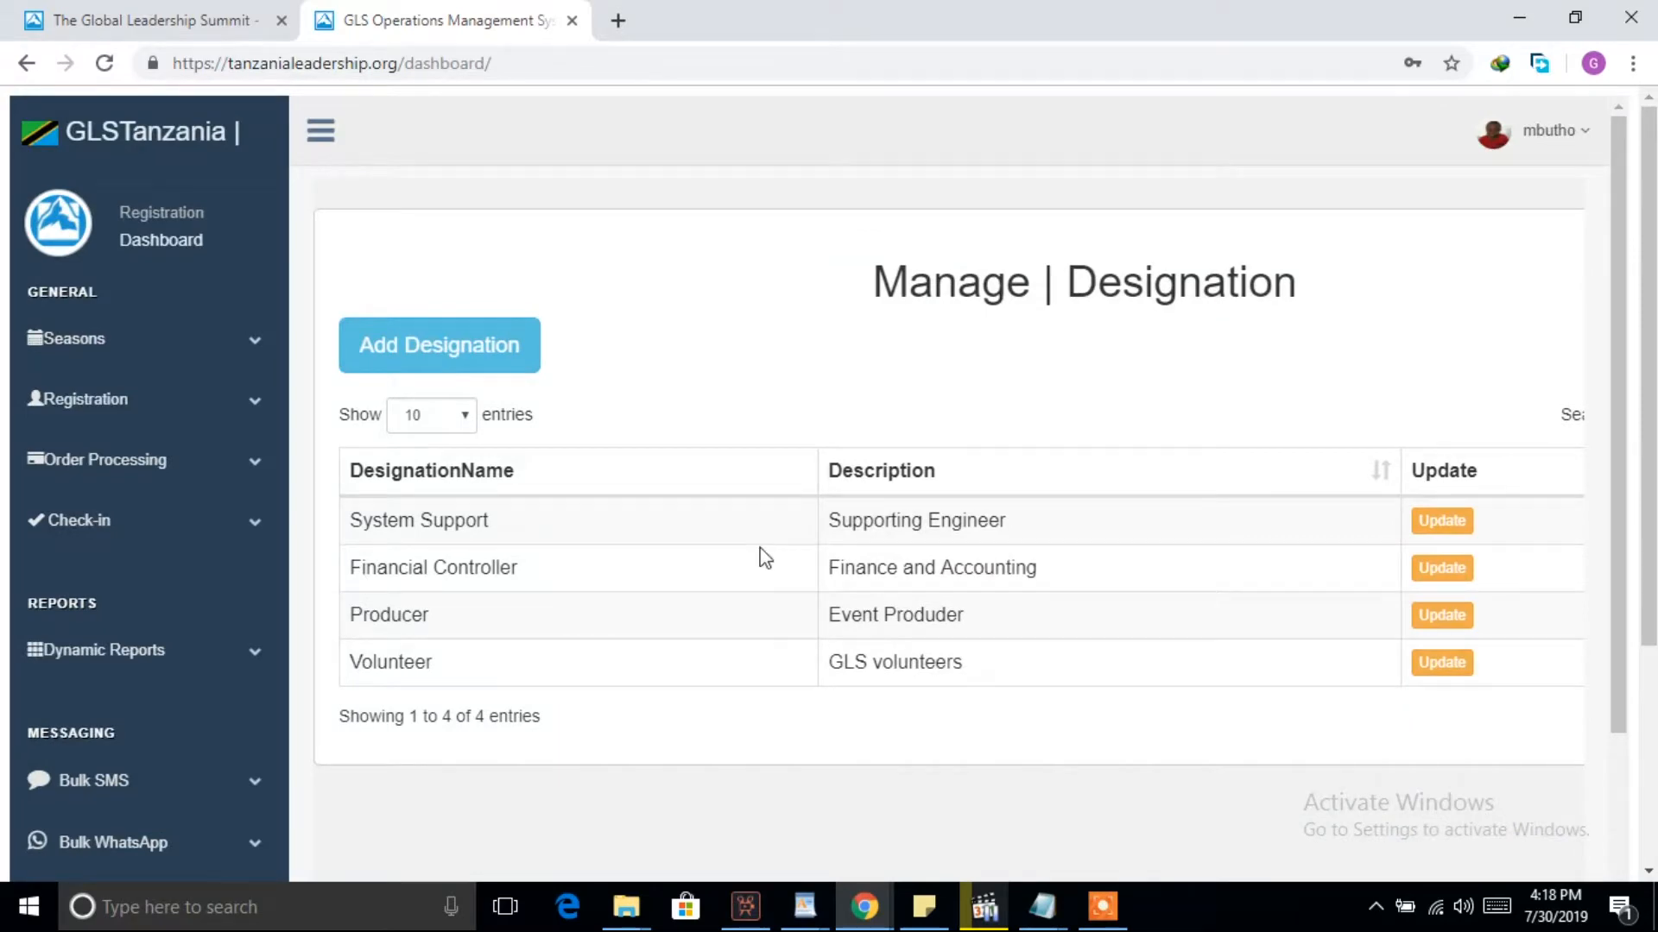
mouse_move(632, 625)
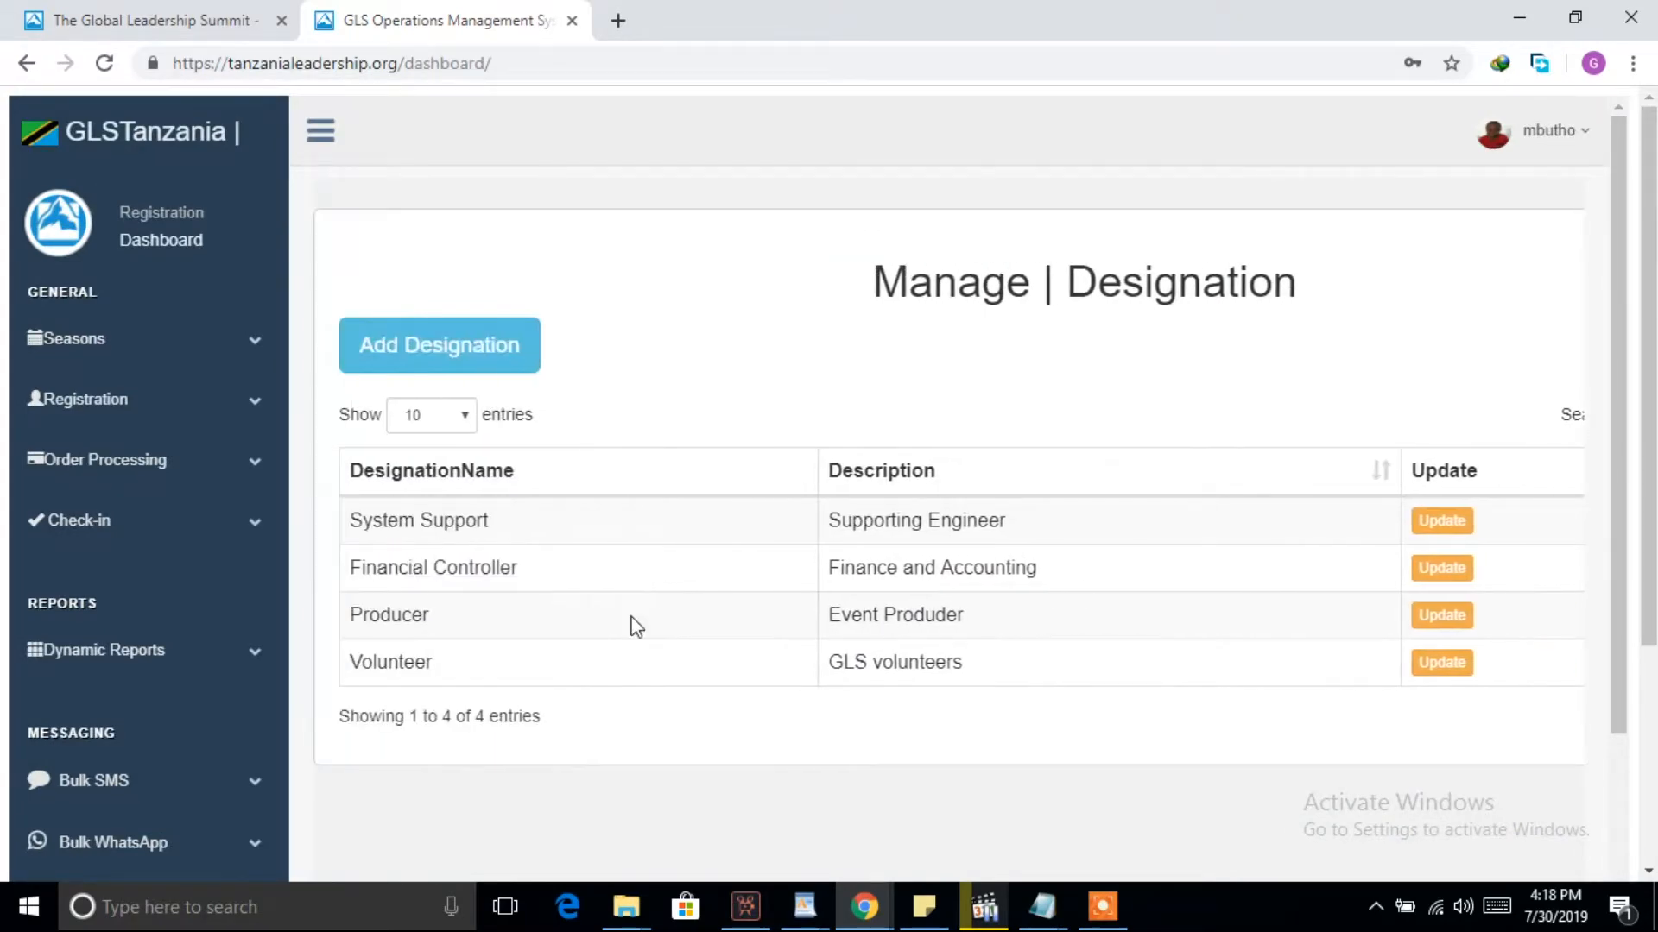
mouse_move(439, 346)
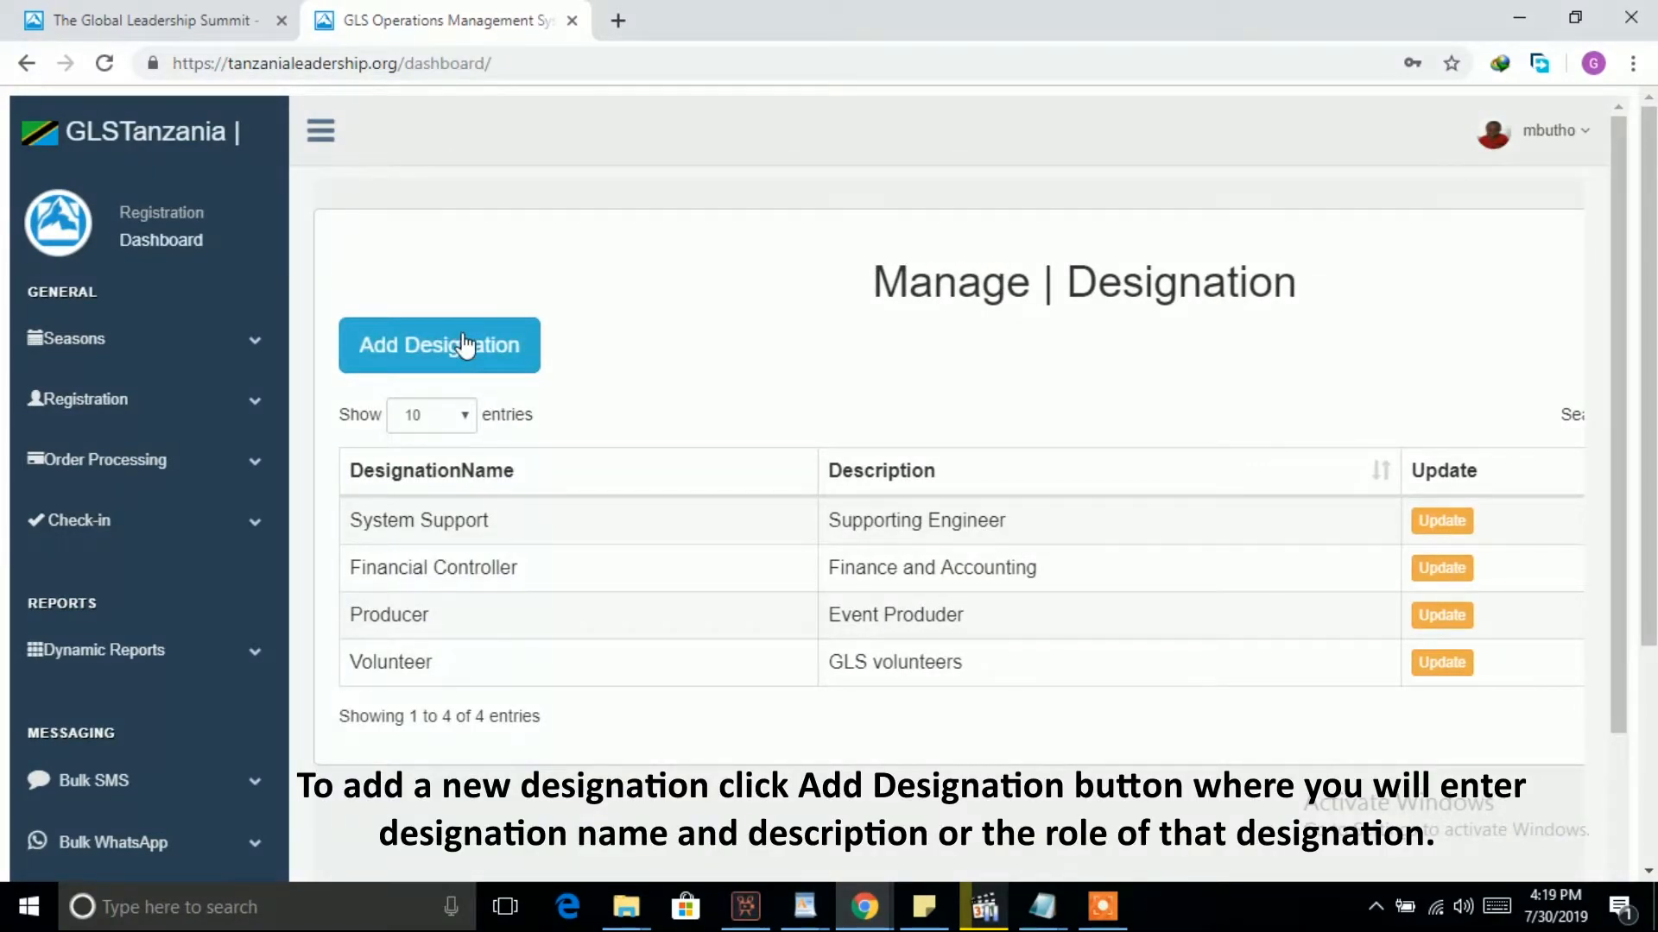
left_click(439, 345)
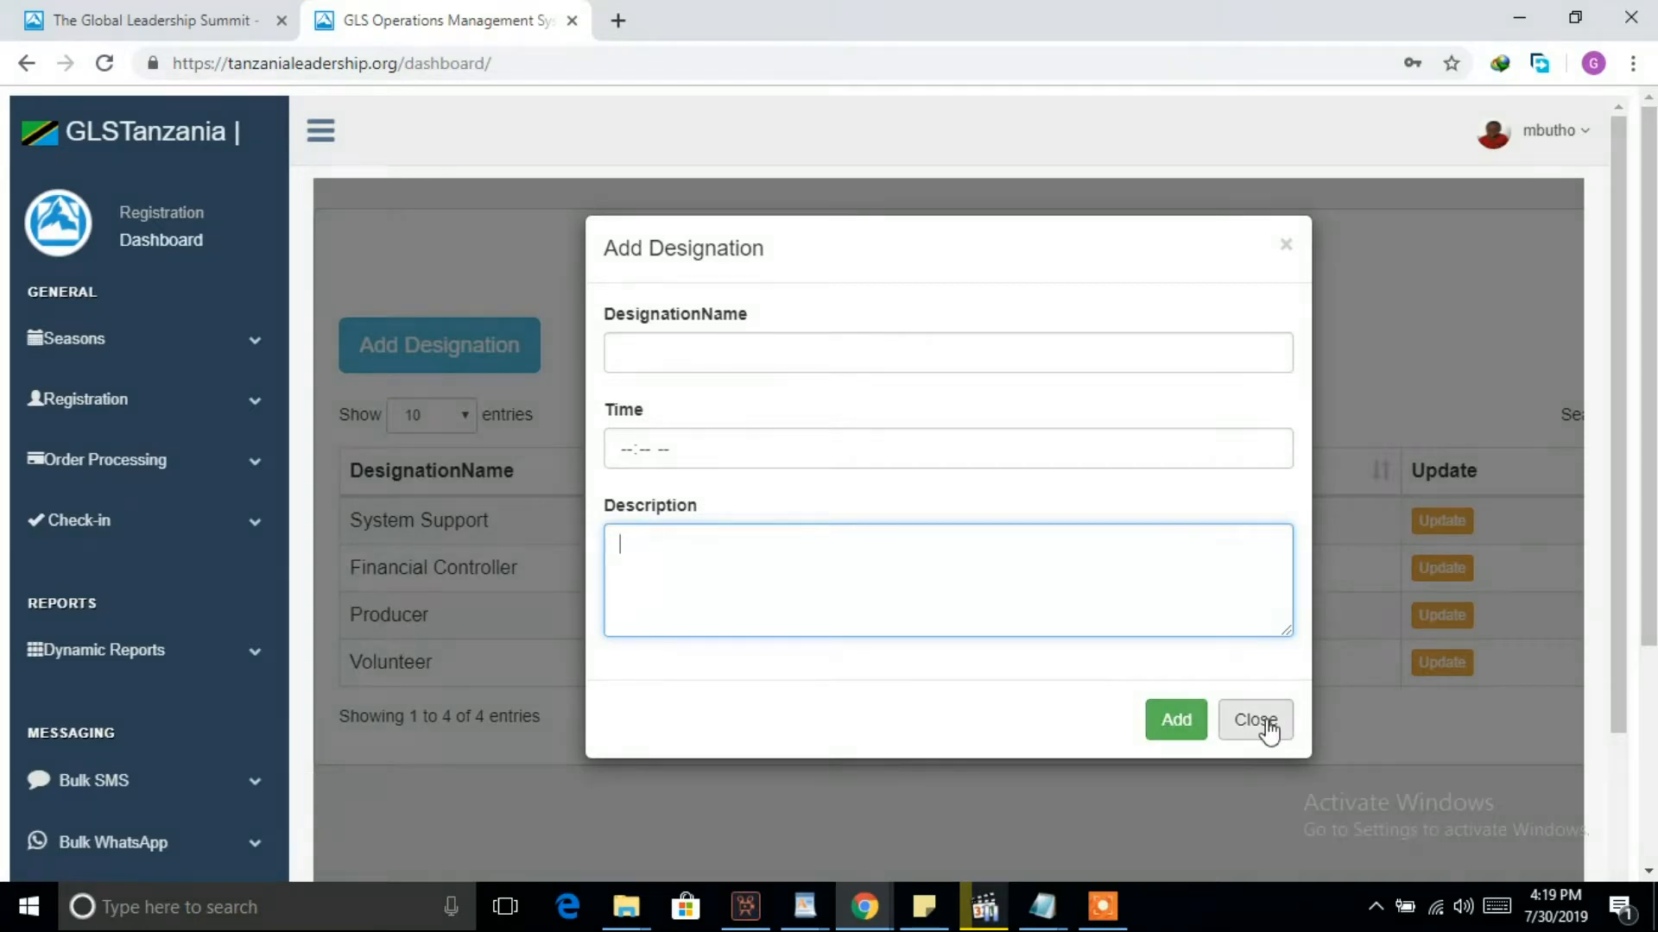
Step: Dismiss the Add form, review and save the System Support designation unchanged, then start deleting GLS volunteers
left_click(1253, 720)
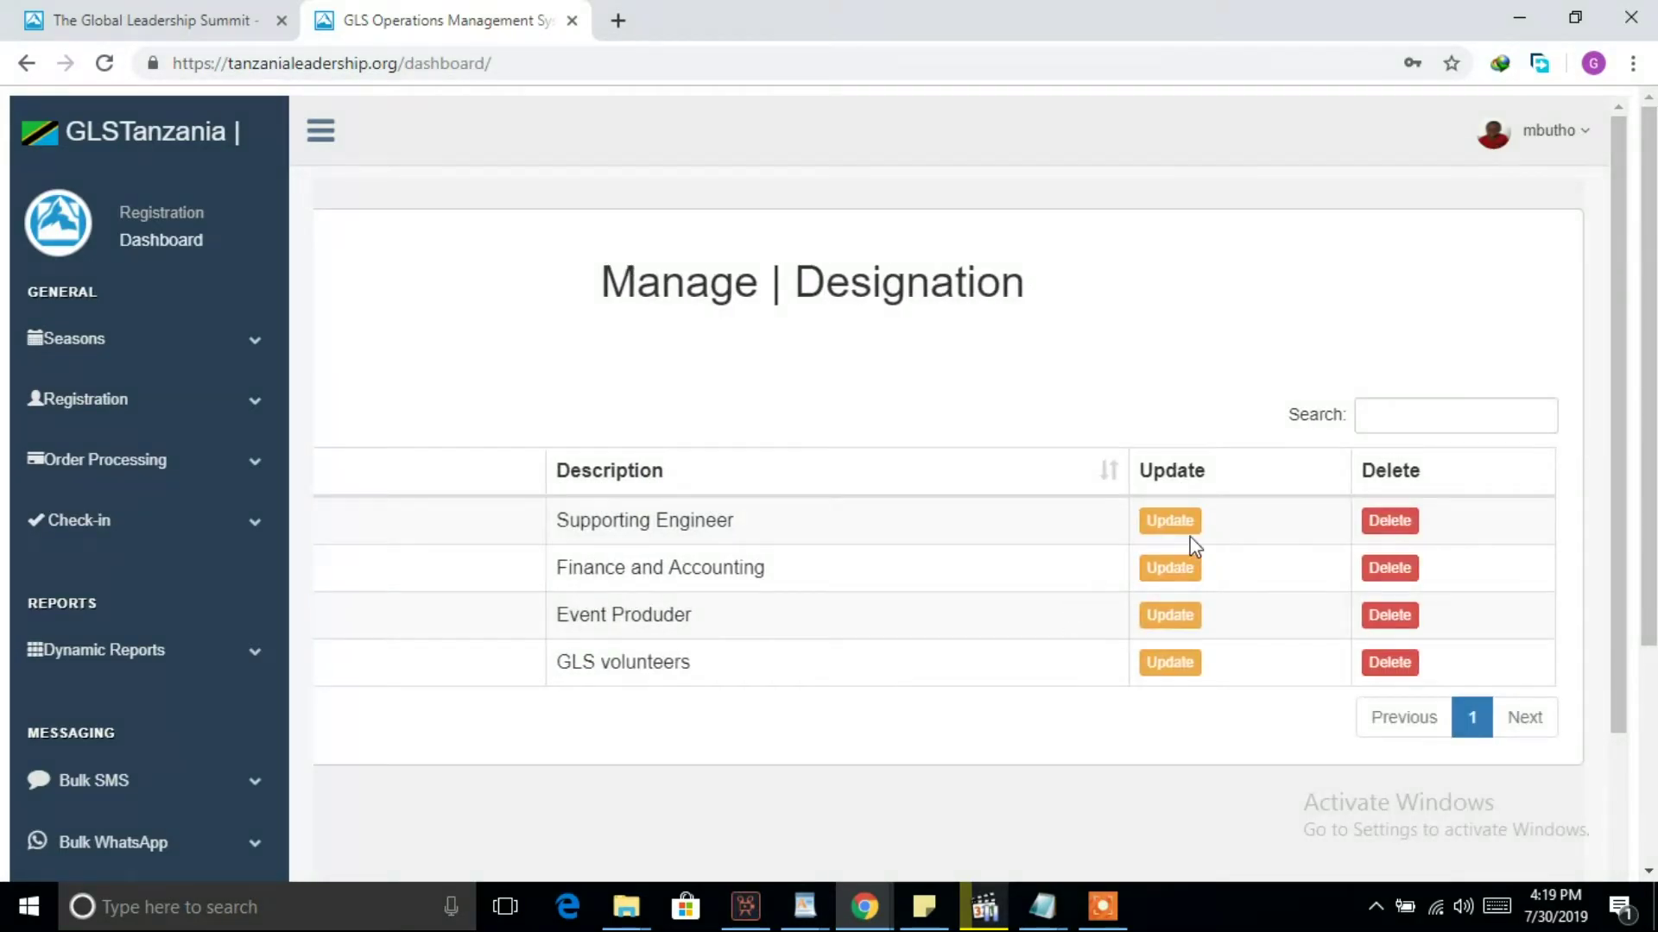
left_click(1169, 519)
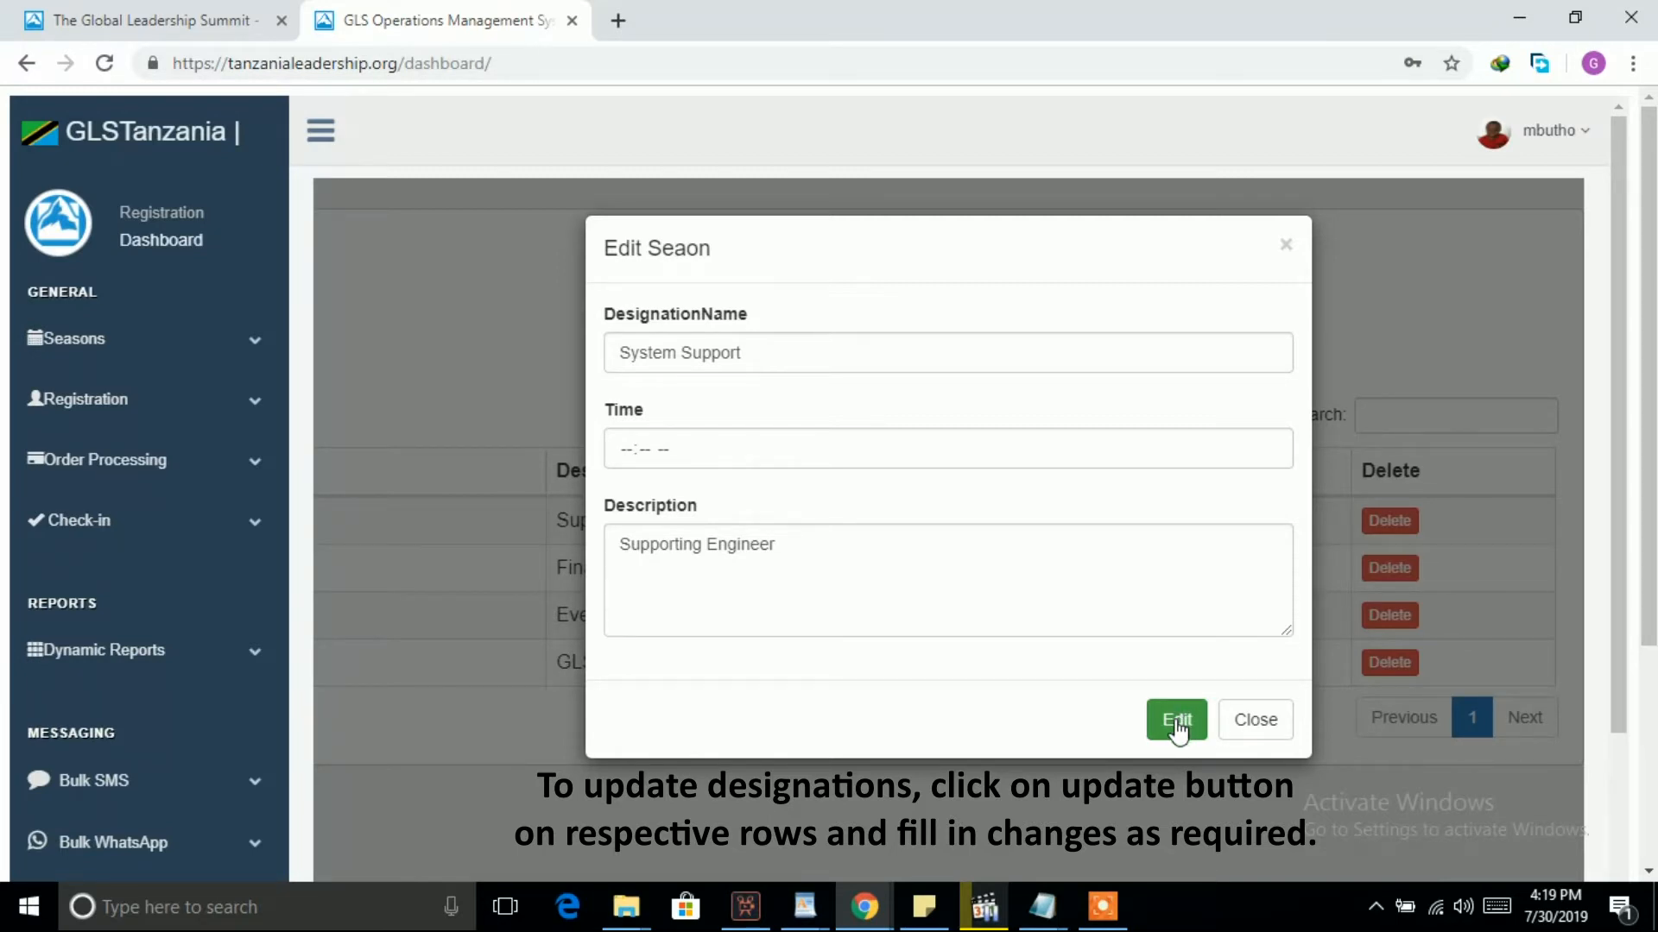
left_click(1176, 720)
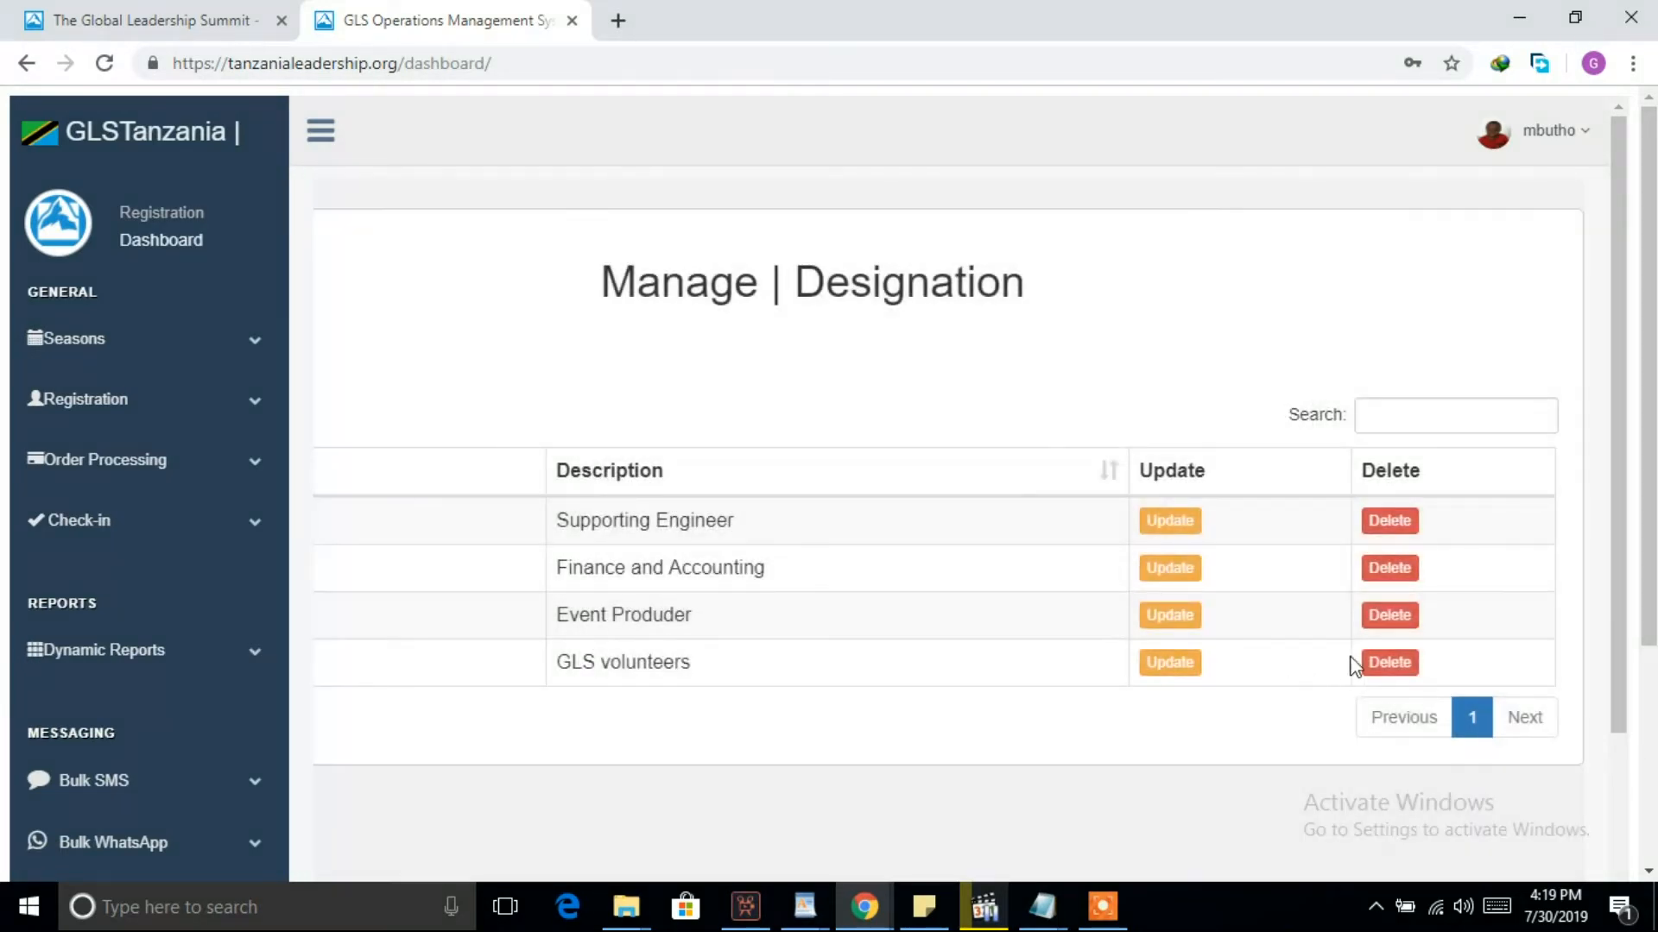
left_click(1388, 663)
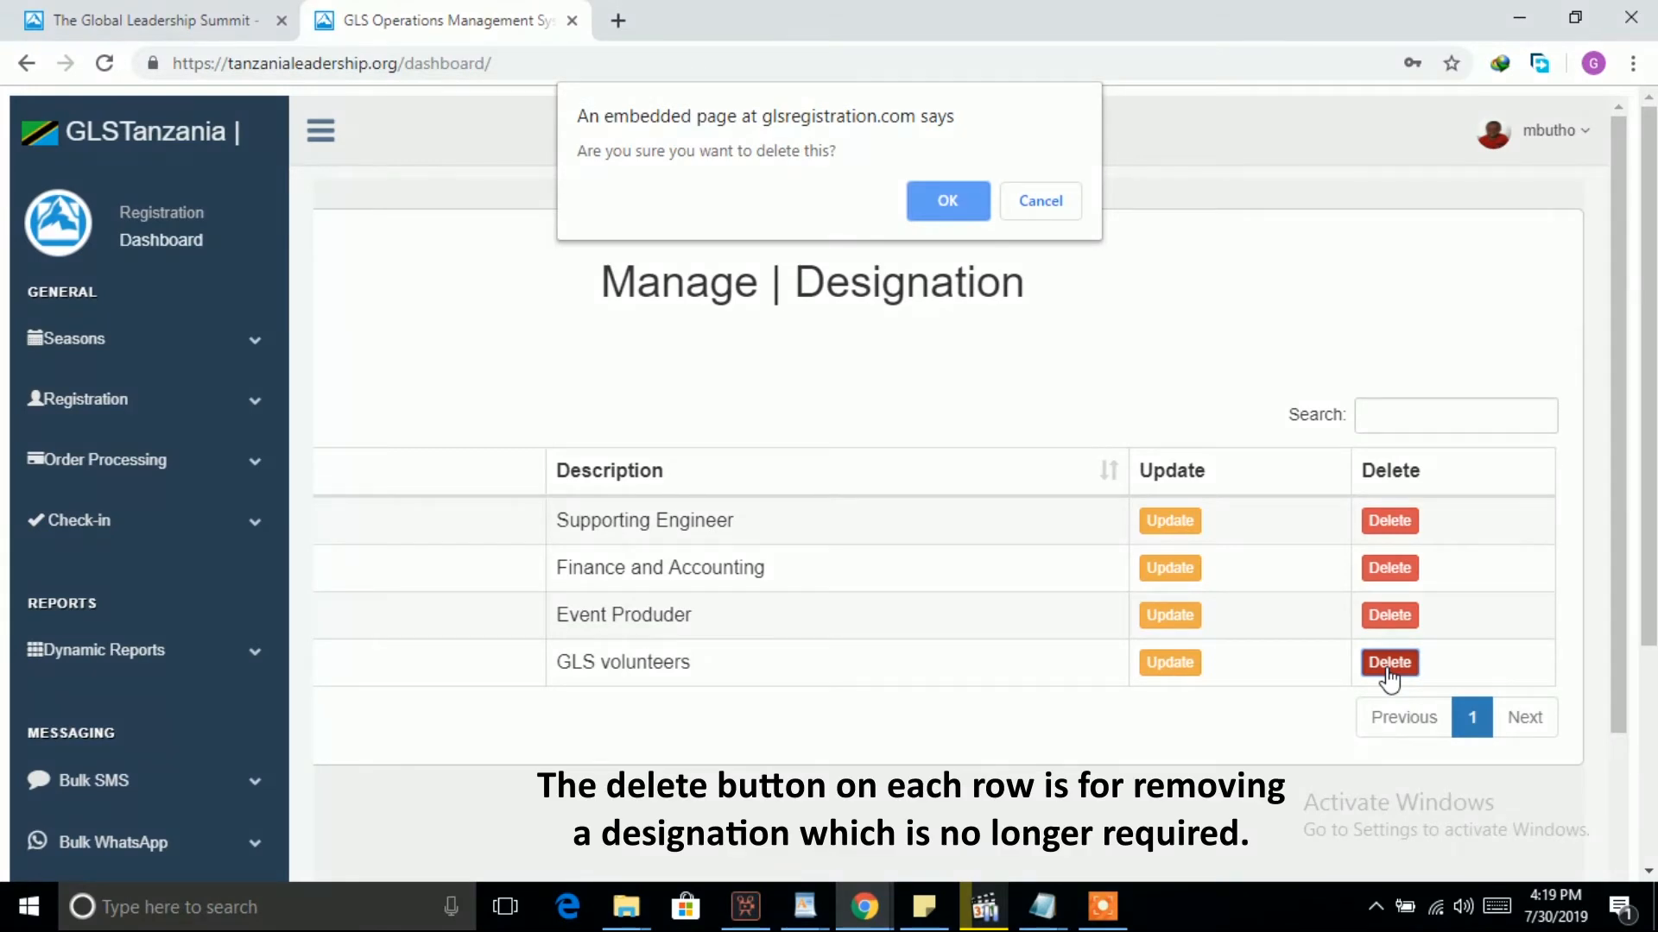
mouse_move(936, 247)
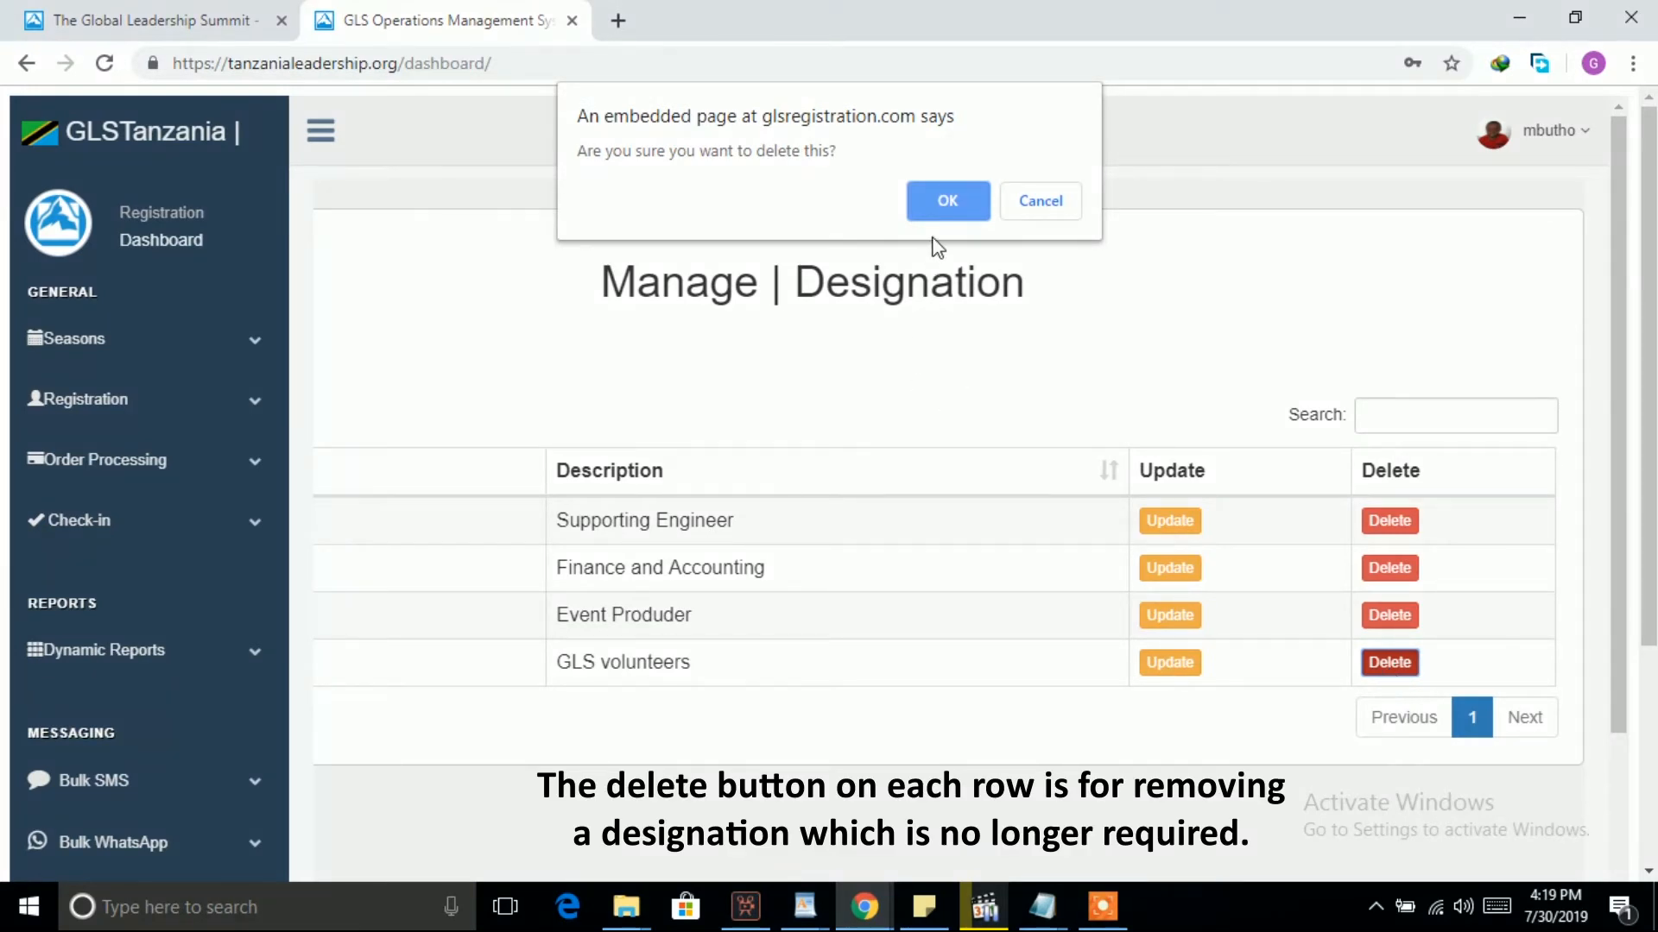
mouse_move(1040, 201)
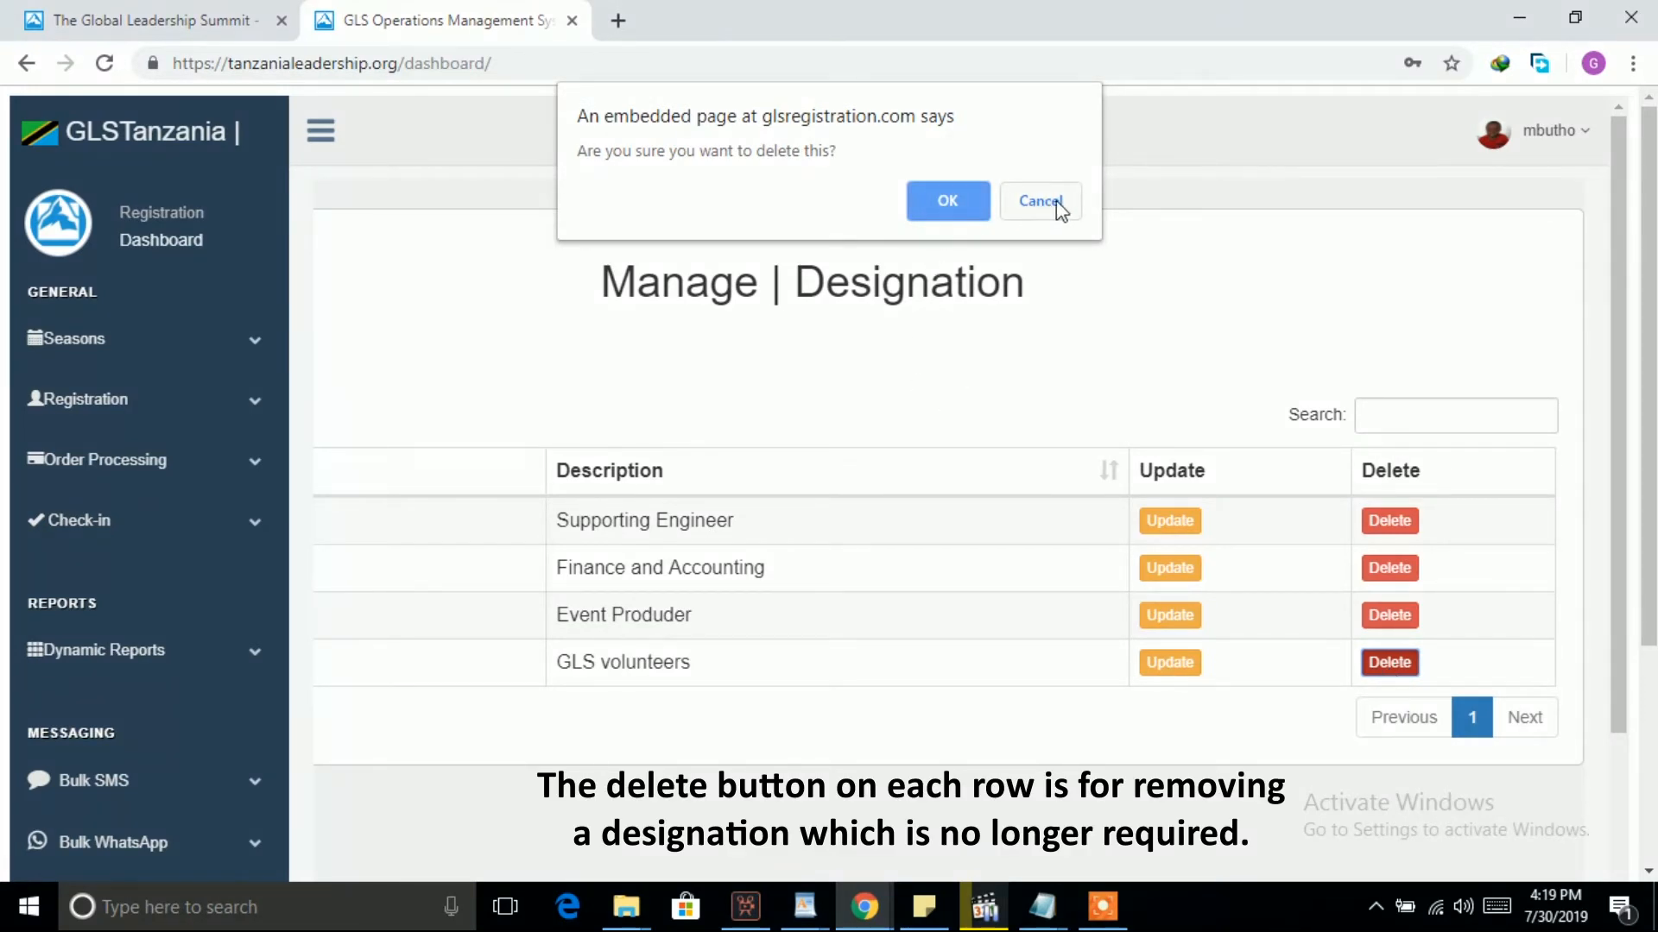